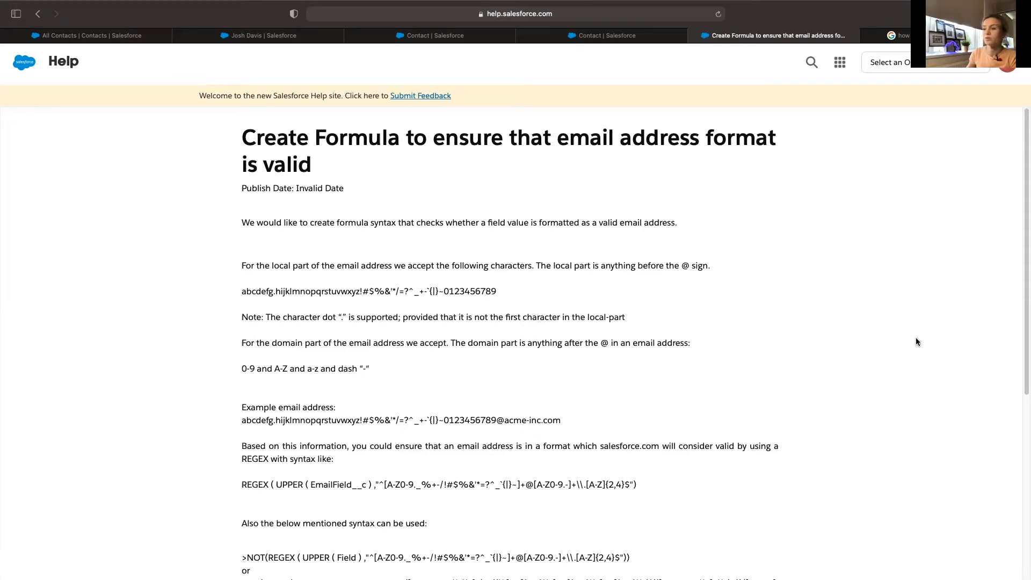
{"action": "mouse_move", "coordinate": [787, 366]}
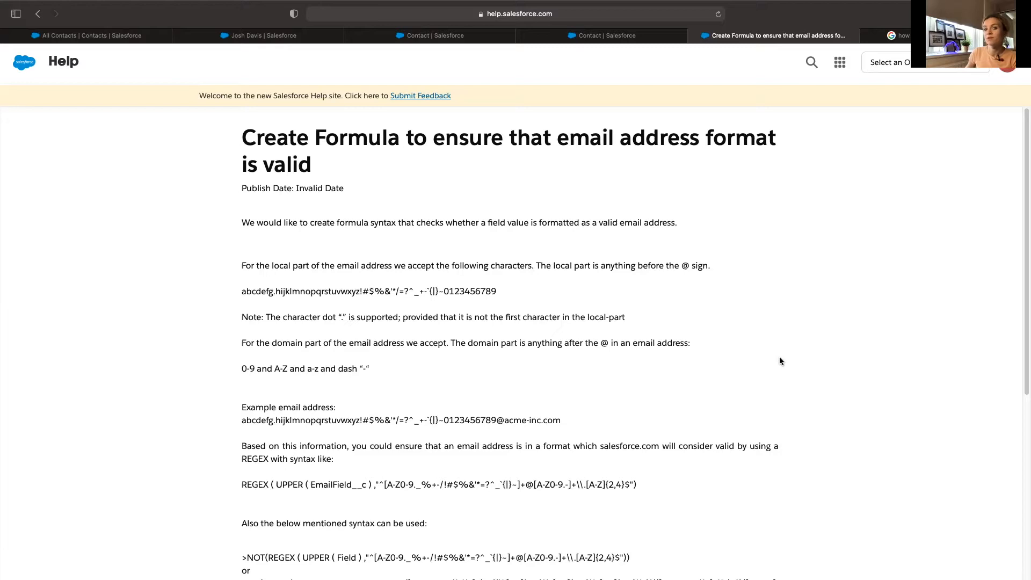
{"action": "mouse_move", "coordinate": [785, 360]}
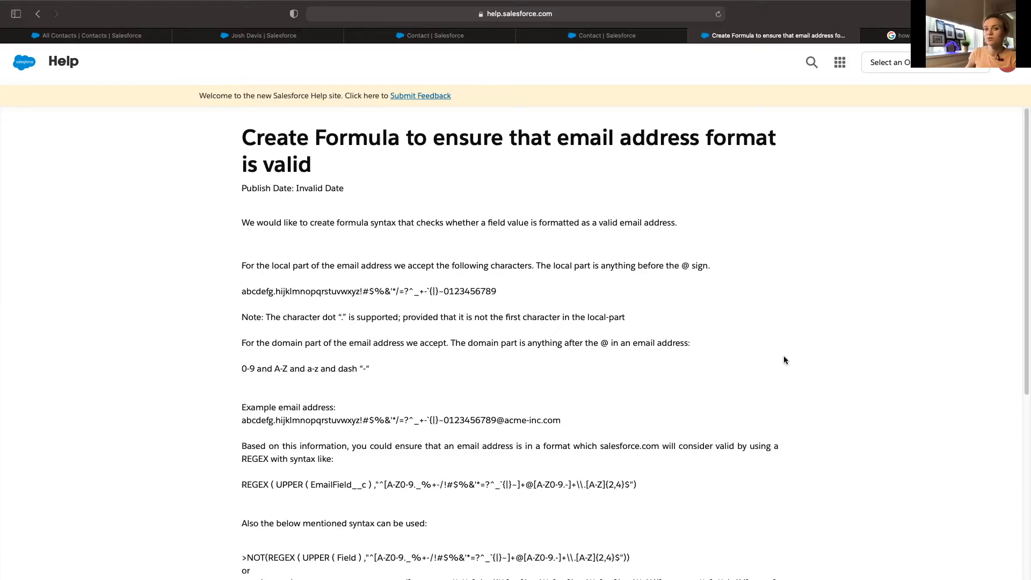
{"action": "mouse_move", "coordinate": [789, 363]}
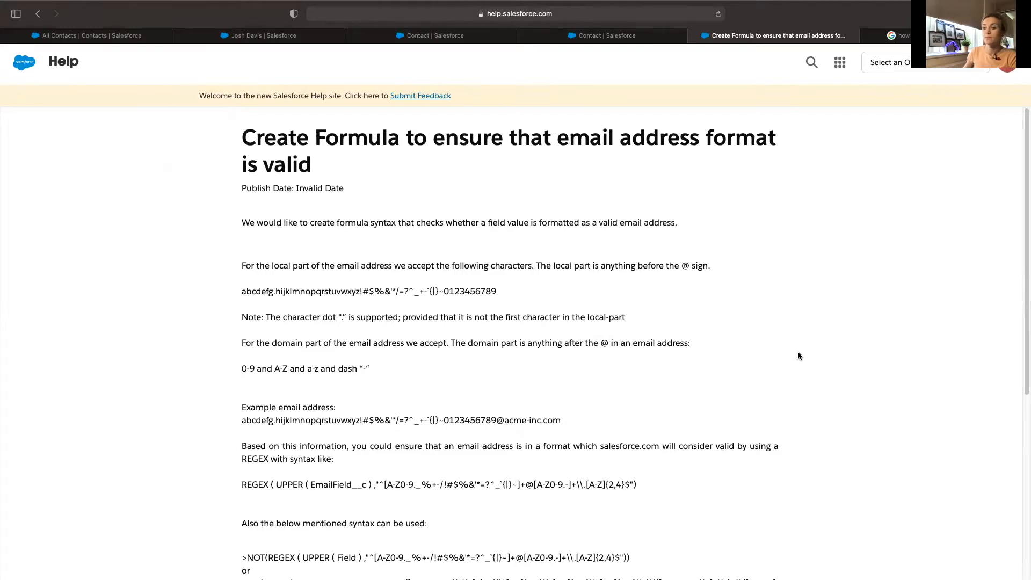
Select the help article's example REGEX ( UPPER ( EmailField__c ) ... ) formula line.
{"action": "scroll", "scroll_direction": "down", "scroll_amount": 3}
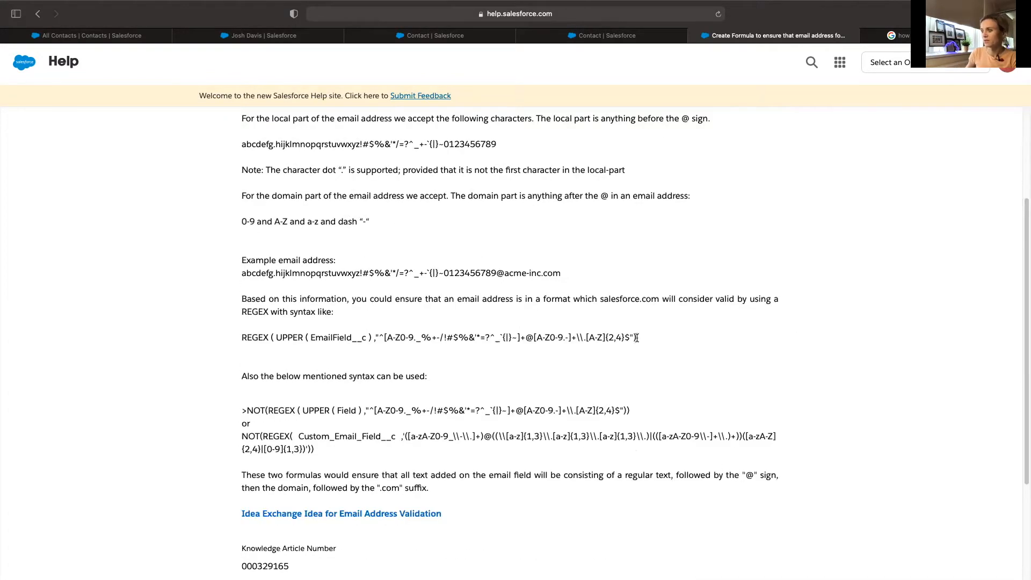
{"action": "left_click_drag", "start_coordinate": [243, 338], "coordinate": [636, 337]}
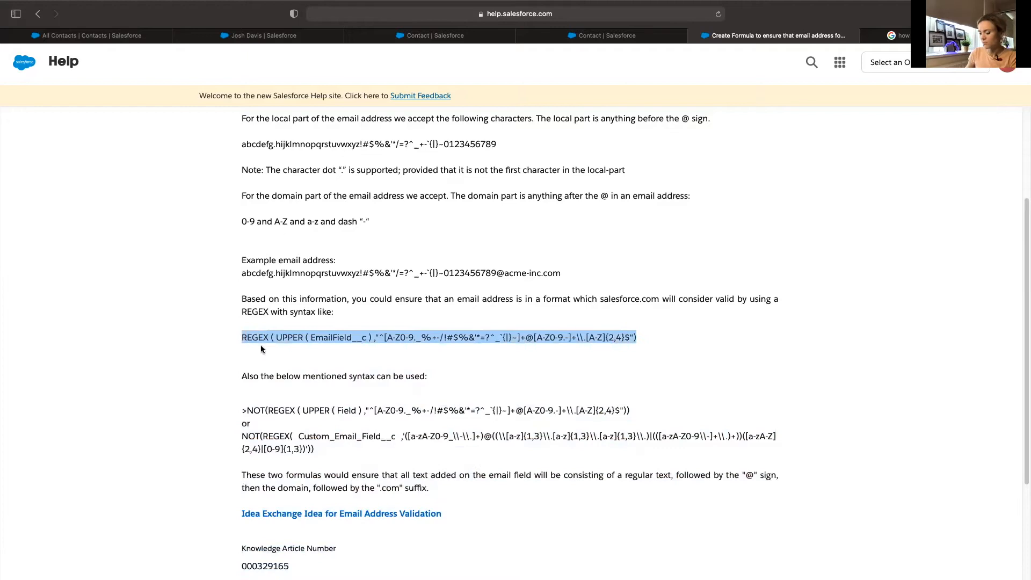
{"action": "mouse_move", "coordinate": [571, 293]}
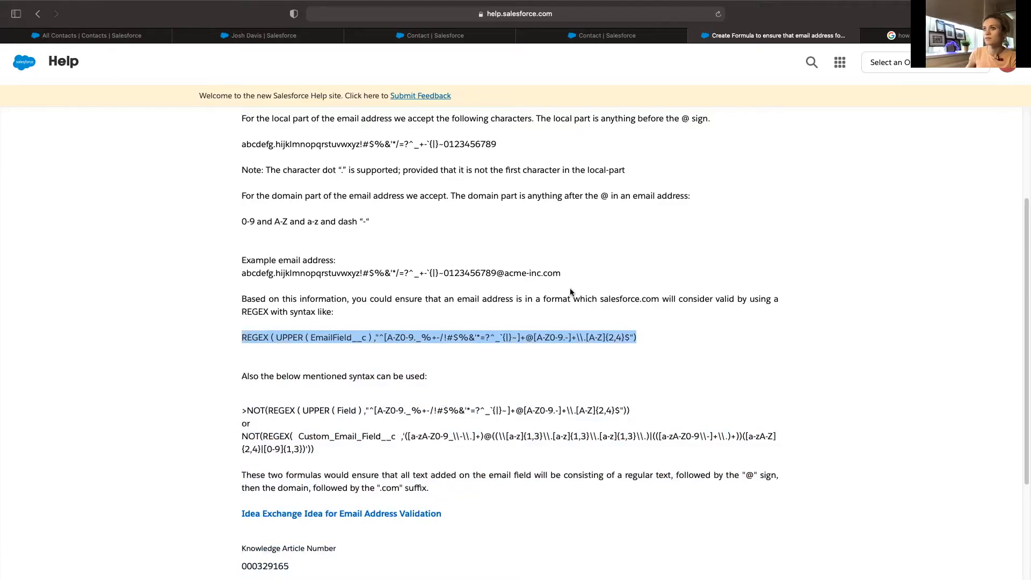
Switch to the contact record tab in the Service Console to view its email.
{"action": "left_click", "coordinate": [430, 36]}
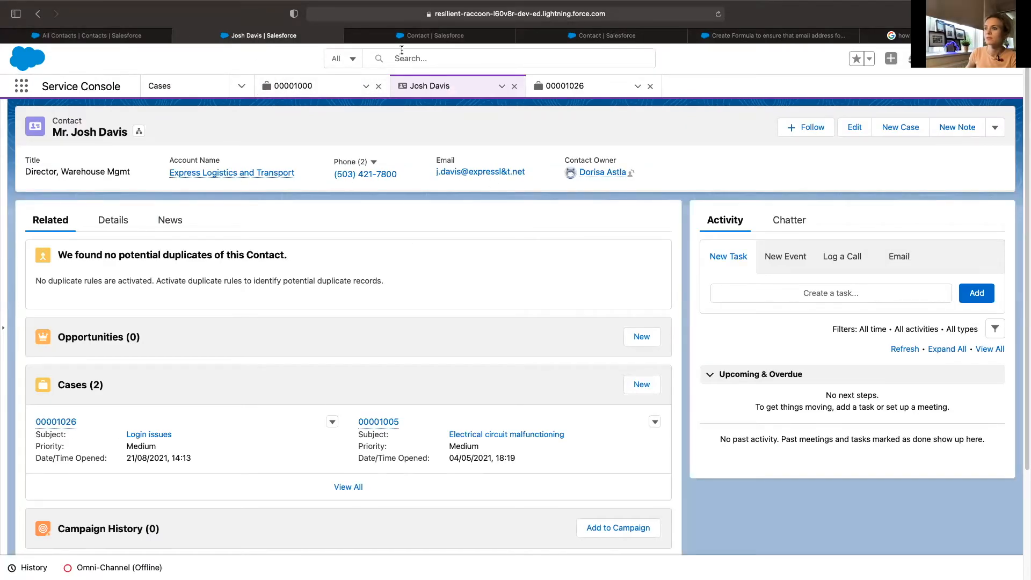
{"action": "mouse_move", "coordinate": [430, 35]}
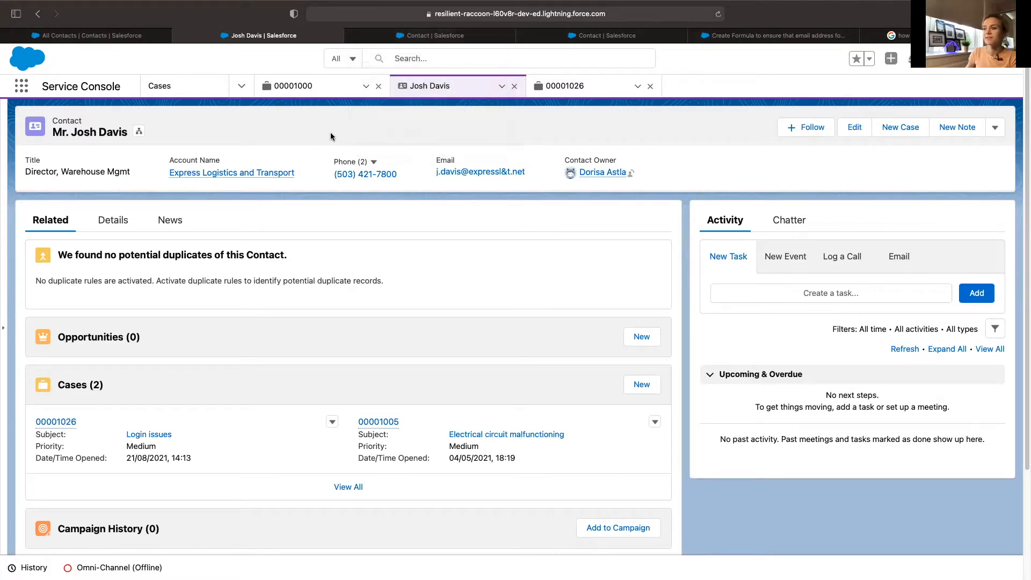
{"action": "mouse_move", "coordinate": [422, 158]}
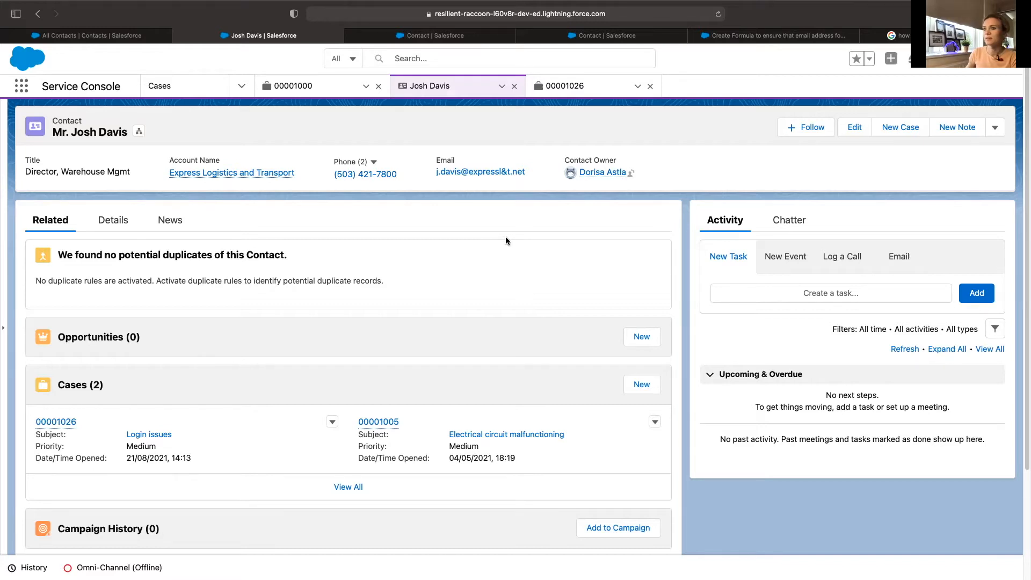
{"action": "mouse_move", "coordinate": [507, 227]}
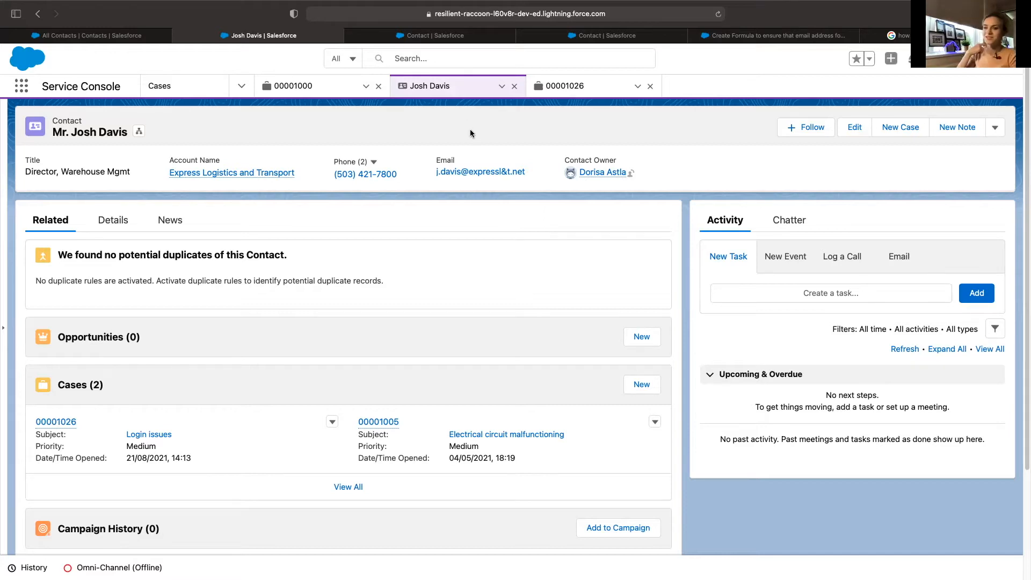
{"action": "mouse_move", "coordinate": [492, 140]}
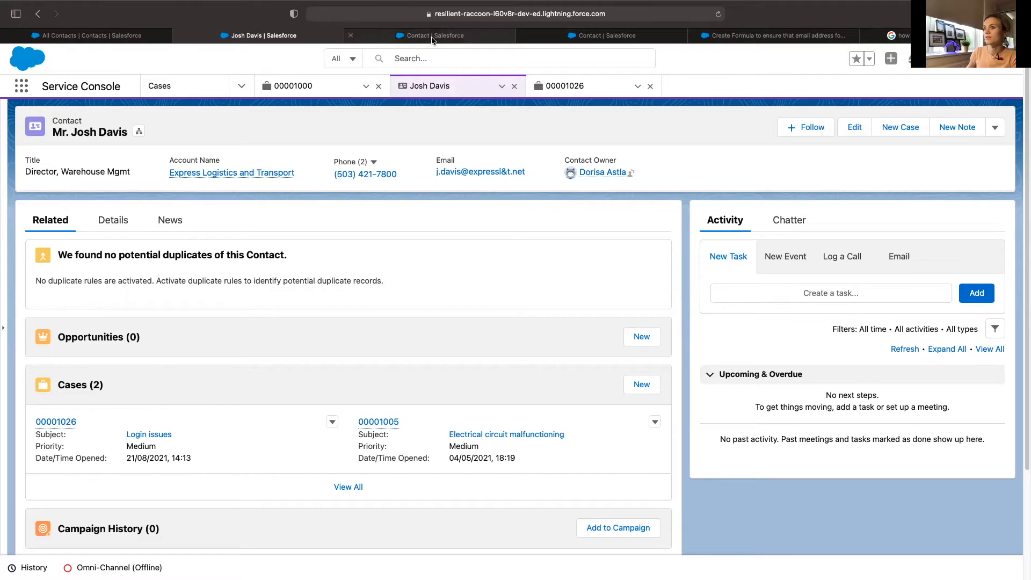
Open the Contact object's fields in Object Manager and start a new Email validation rule.
{"action": "left_click", "coordinate": [431, 35]}
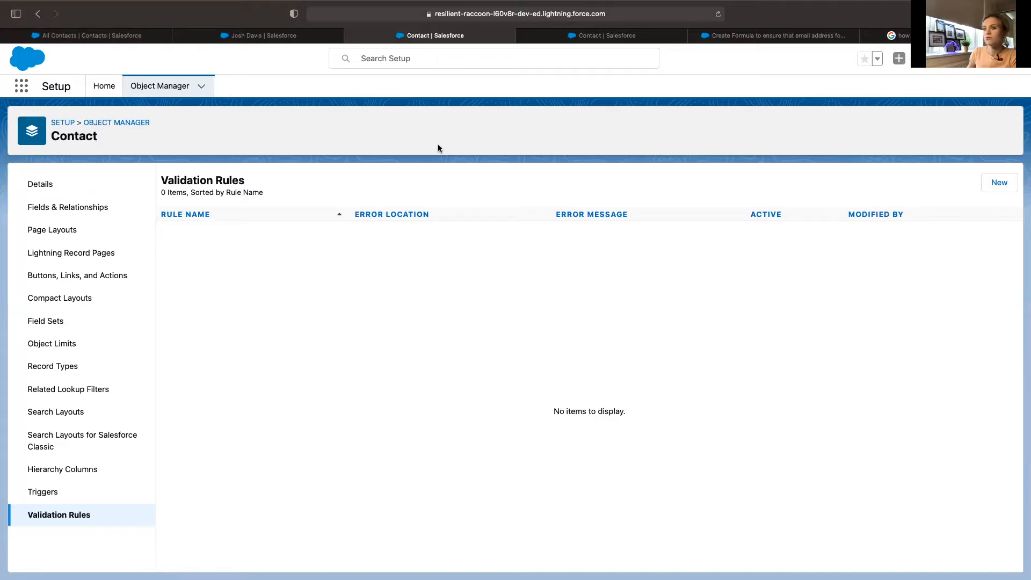
{"action": "mouse_move", "coordinate": [205, 385]}
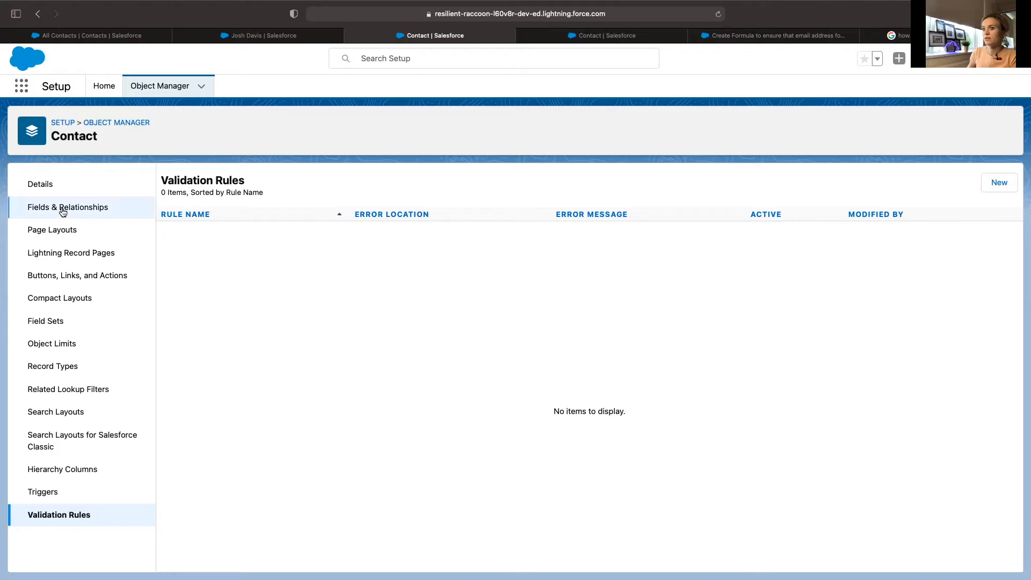
{"action": "left_click", "coordinate": [67, 208]}
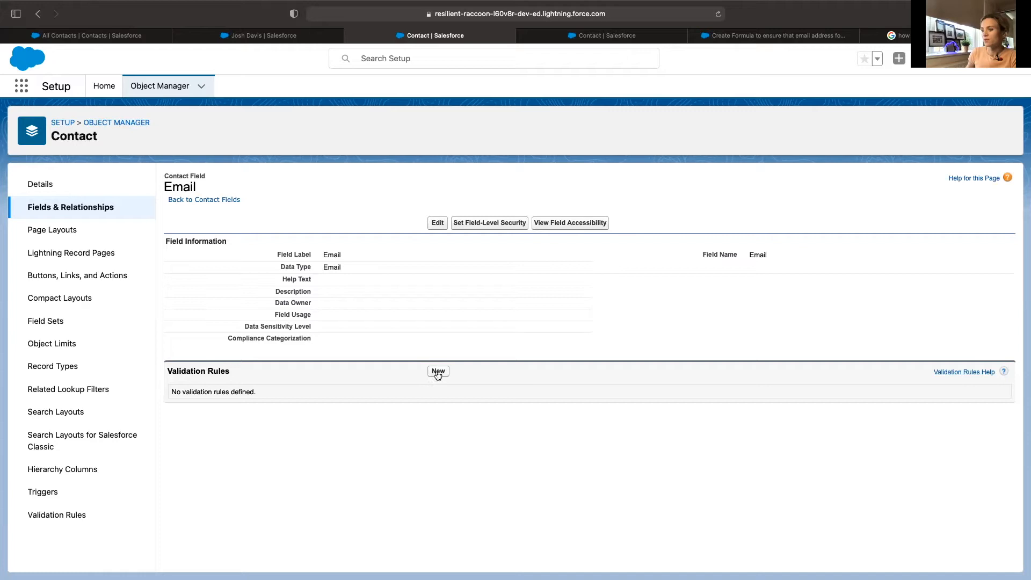
{"action": "left_click", "coordinate": [56, 515]}
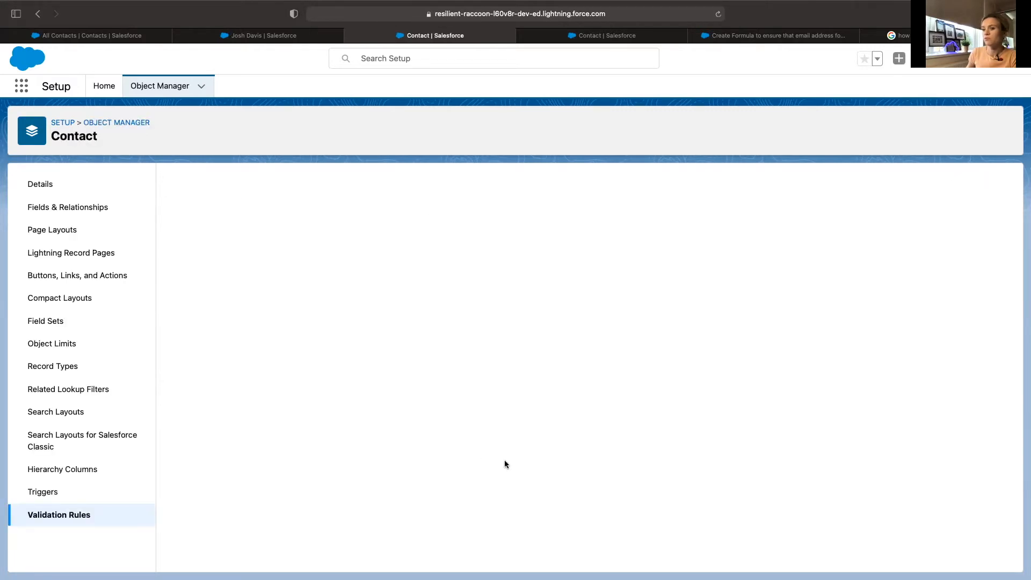
Name the rule Valid_Email_Format and clear the stray character from the formula box.
{"action": "left_click", "coordinate": [59, 514]}
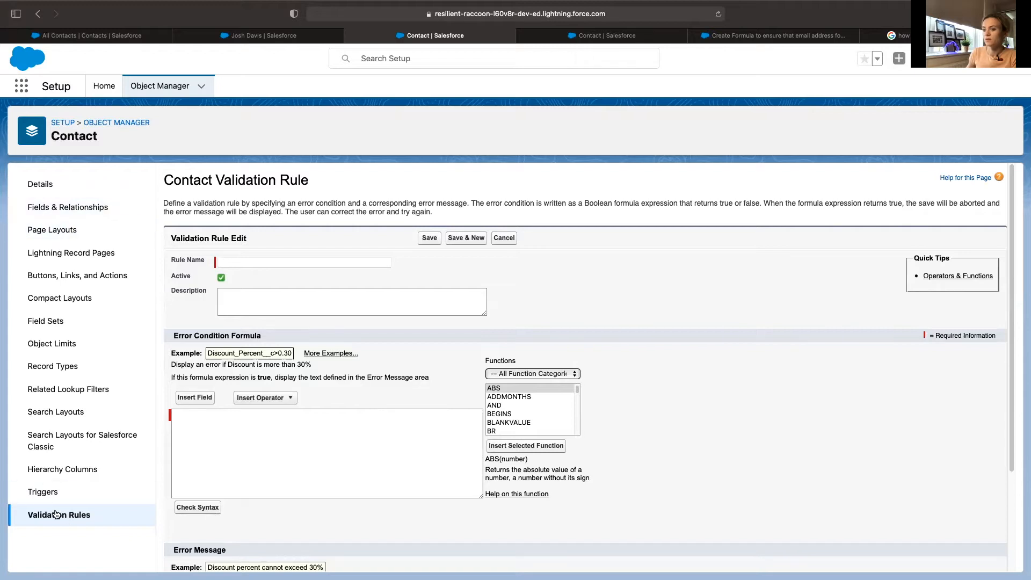
{"action": "left_click", "coordinate": [303, 262]}
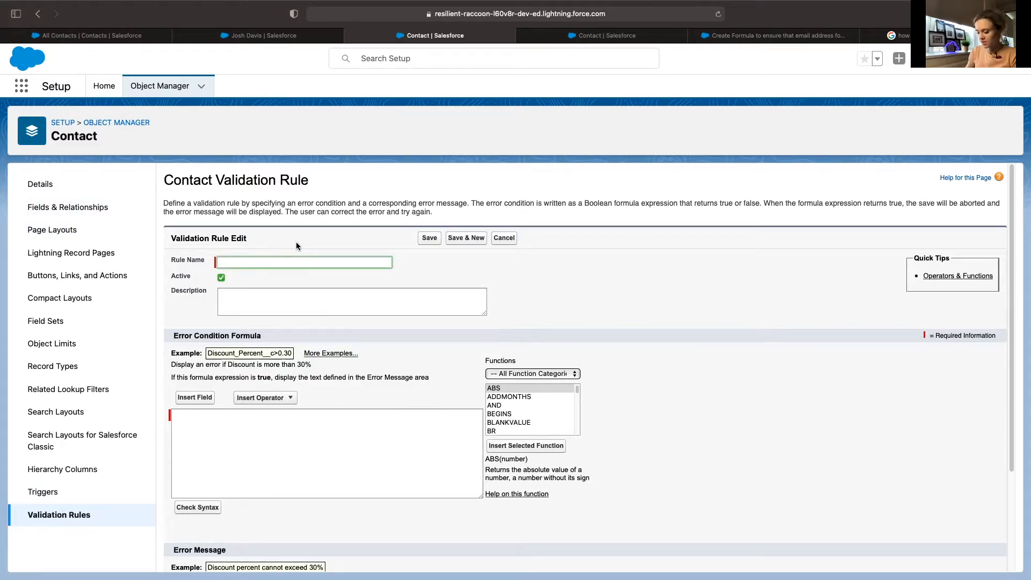
{"action": "type", "text": "Valid_Email_Format"}
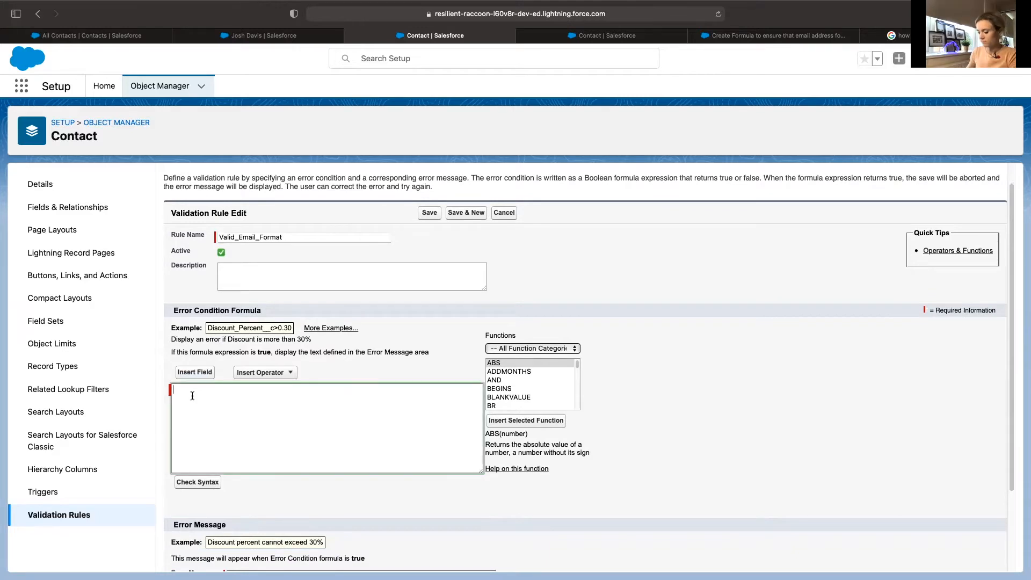
{"action": "type", "text": "V"}
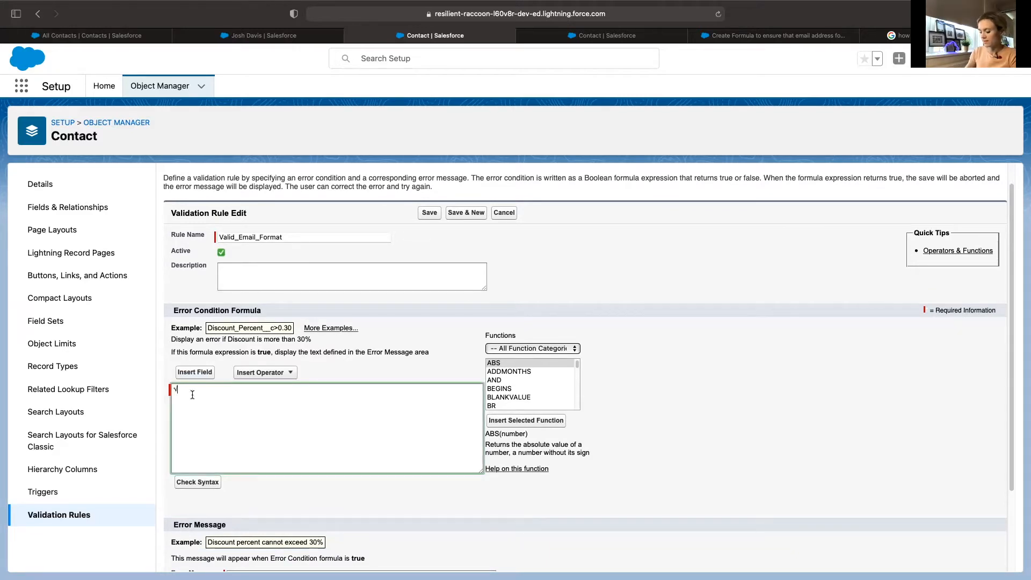
{"action": "key", "text": "Backspace"}
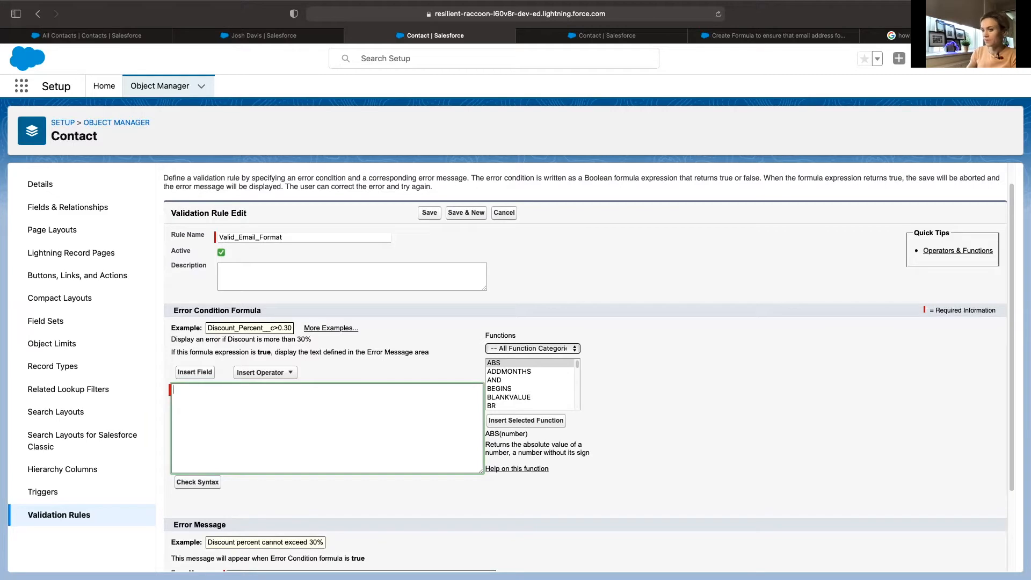
Paste the help article's REGEX formula into the error condition; syntax check flags EmailField__c.
{"action": "left_click", "coordinate": [777, 35]}
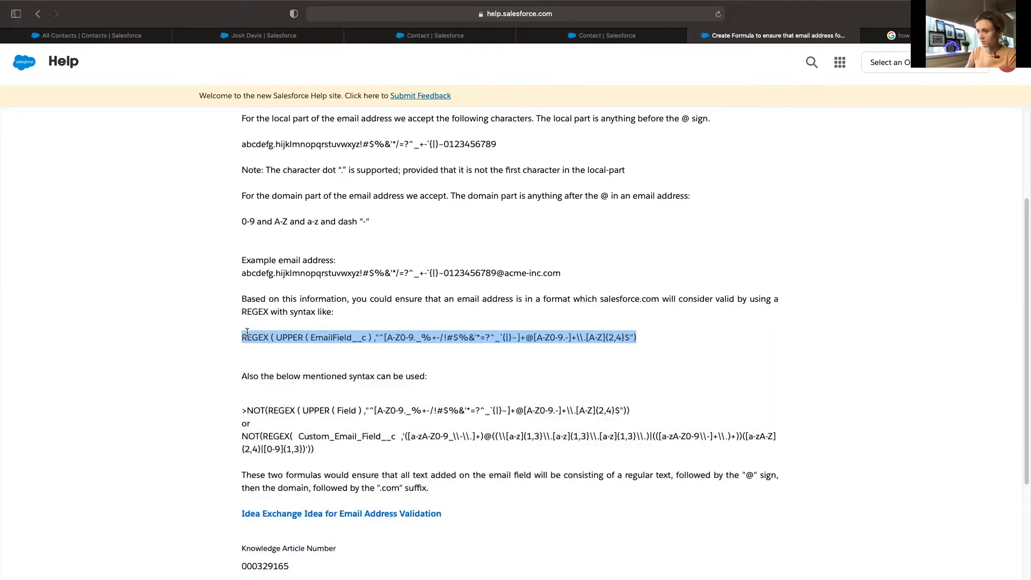
{"action": "left_click", "coordinate": [431, 35]}
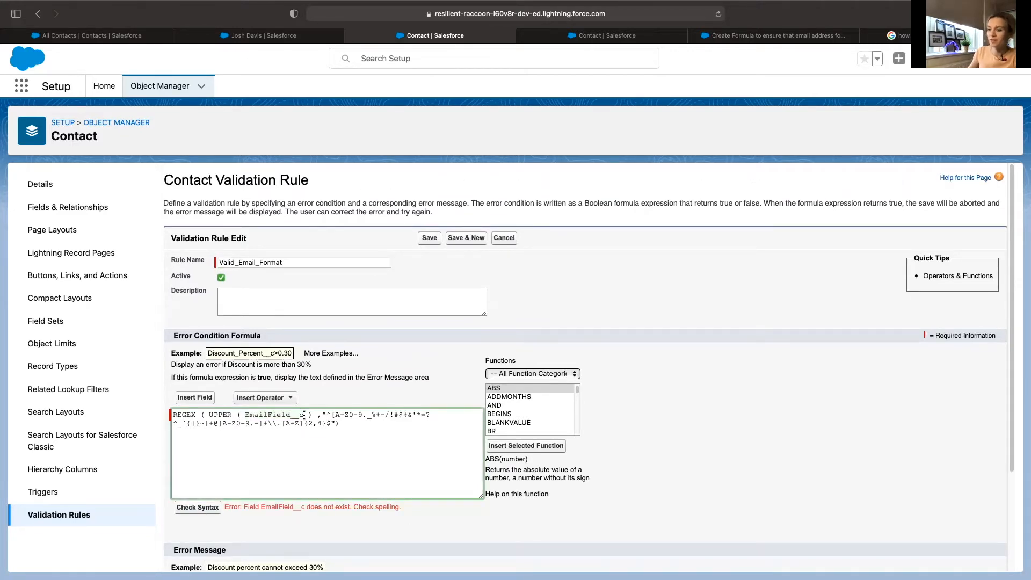
Replace EmailField__c with Email in the formula and confirm the syntax check passes.
{"action": "double_click", "coordinate": [270, 415]}
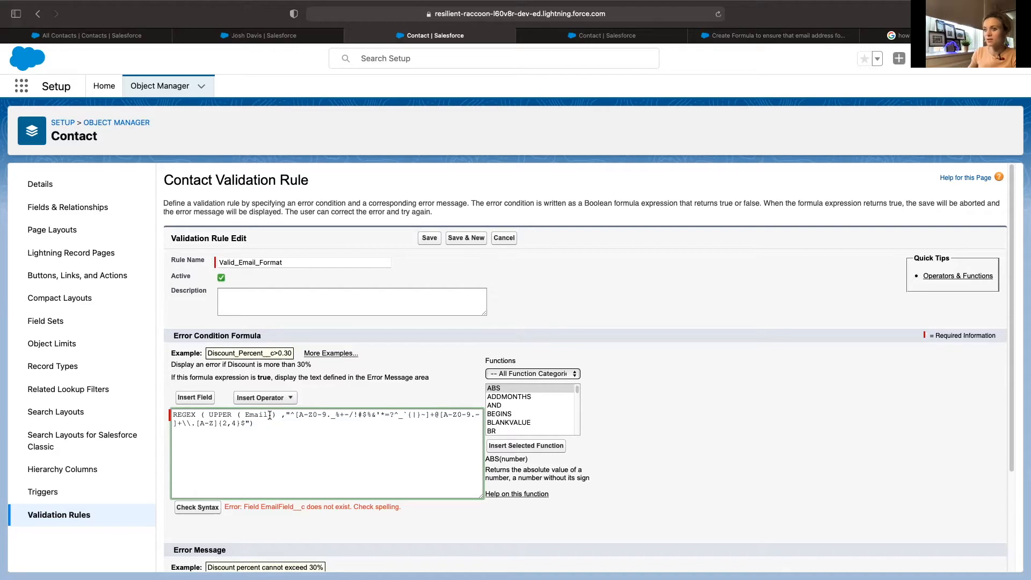
{"action": "double_click", "coordinate": [255, 415]}
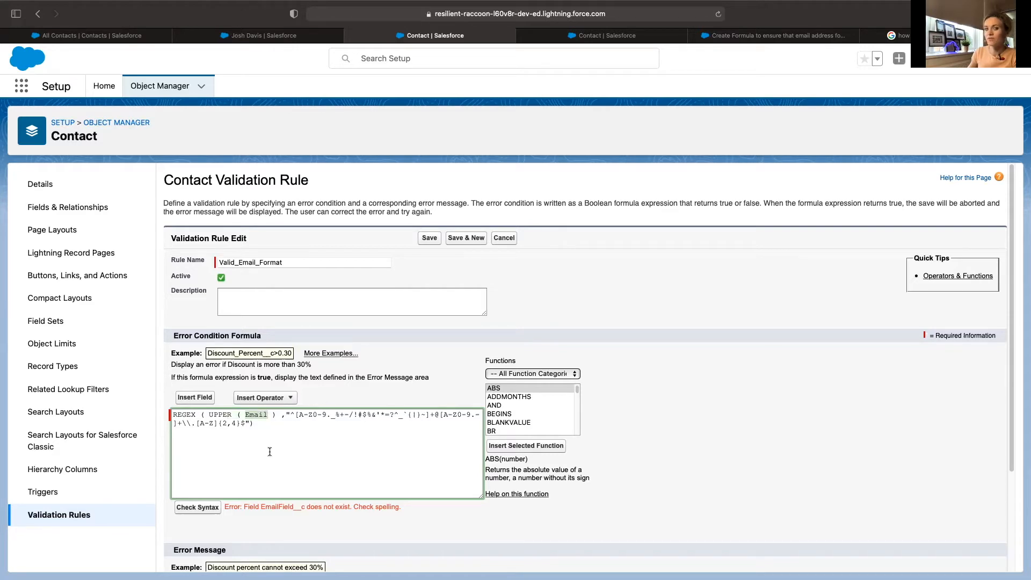
{"action": "mouse_move", "coordinate": [293, 442]}
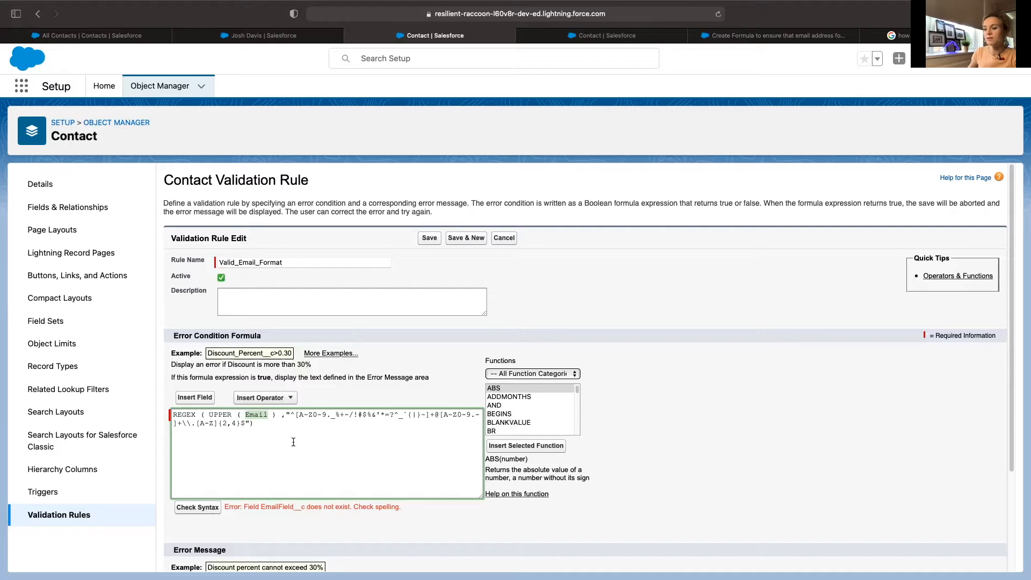
{"action": "double_click", "coordinate": [255, 414]}
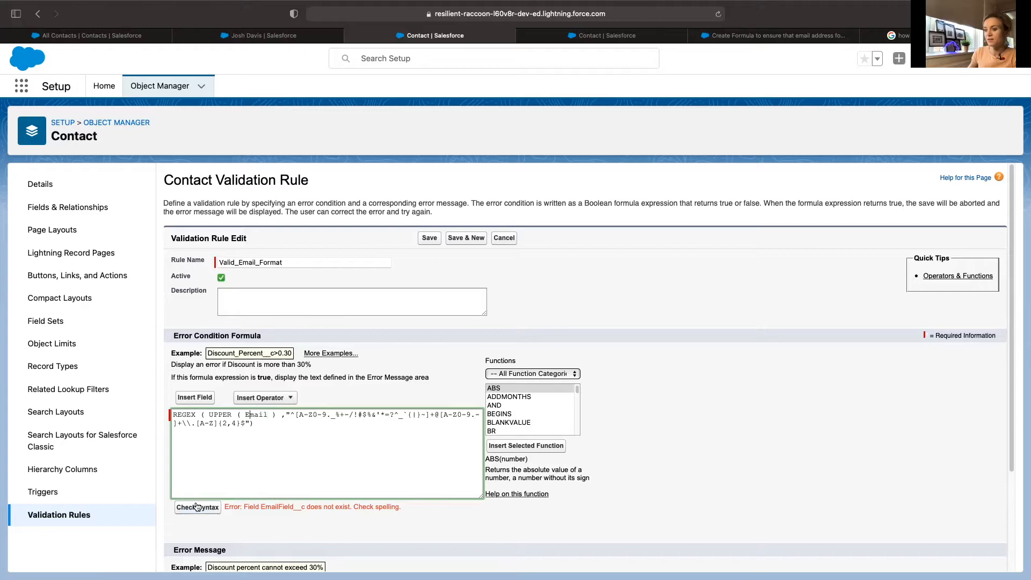
{"action": "left_click", "coordinate": [196, 507]}
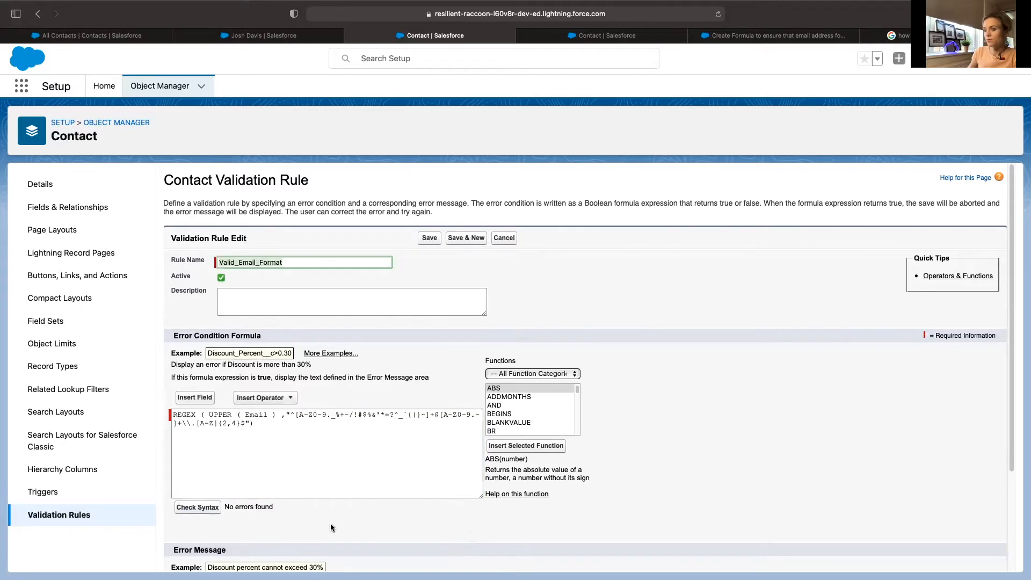
{"action": "mouse_move", "coordinate": [673, 505]}
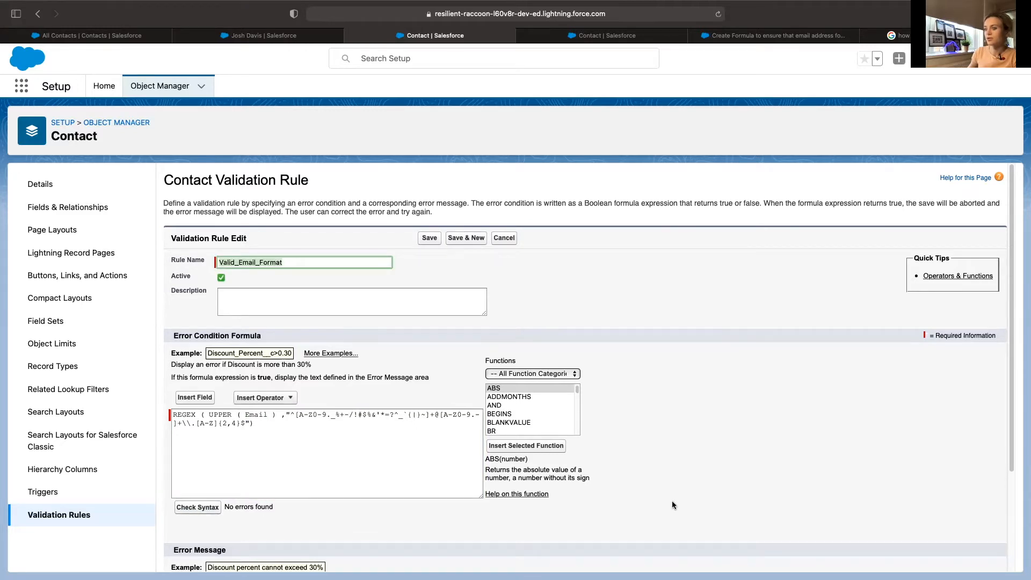
{"action": "scroll", "scroll_direction": "down", "scroll_amount": 3}
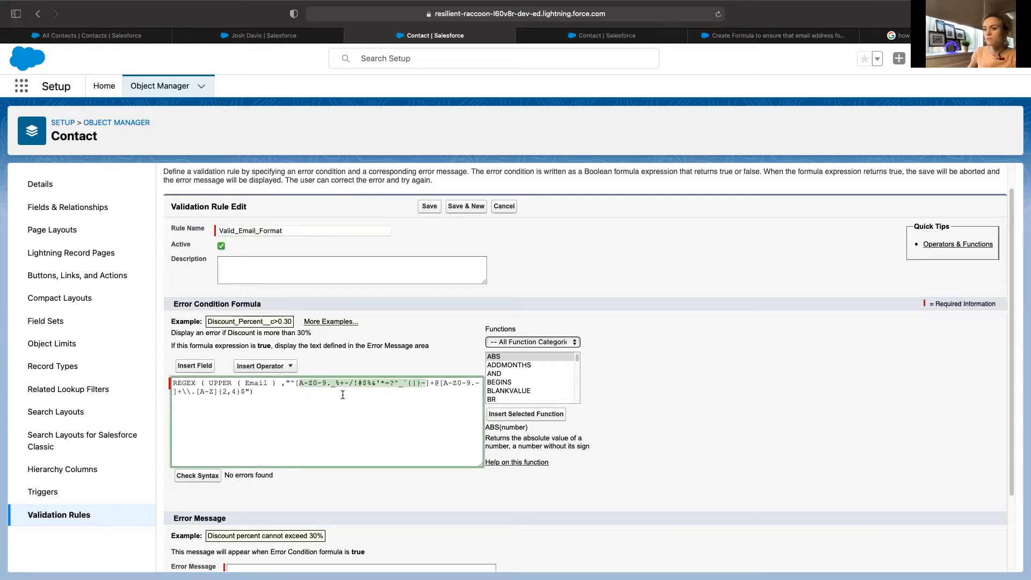
{"action": "mouse_move", "coordinate": [448, 386]}
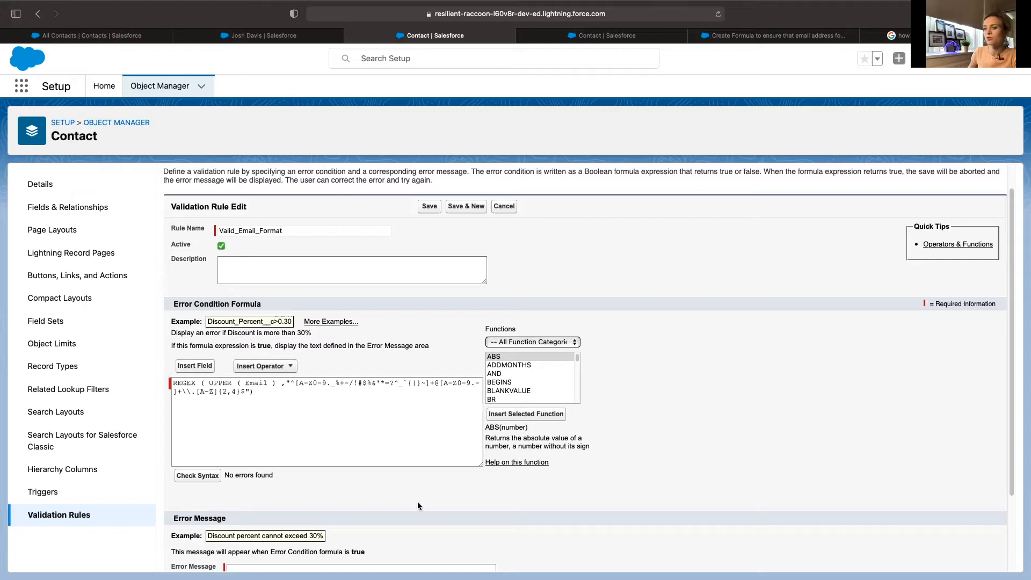
{"action": "mouse_move", "coordinate": [415, 505]}
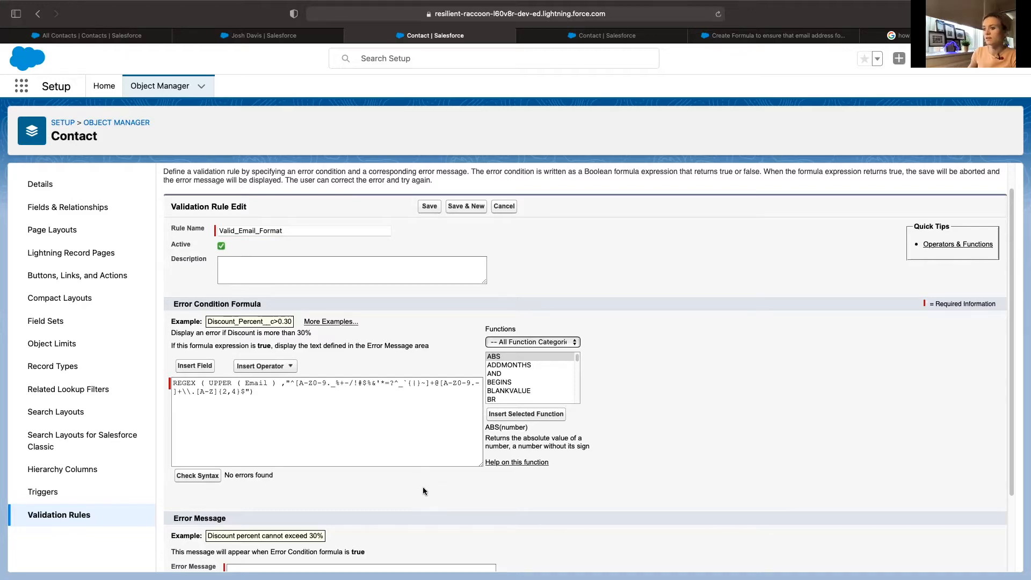
Enter the error message 'Please make sure email format is correct.'.
{"action": "scroll", "scroll_direction": "down", "scroll_amount": 3}
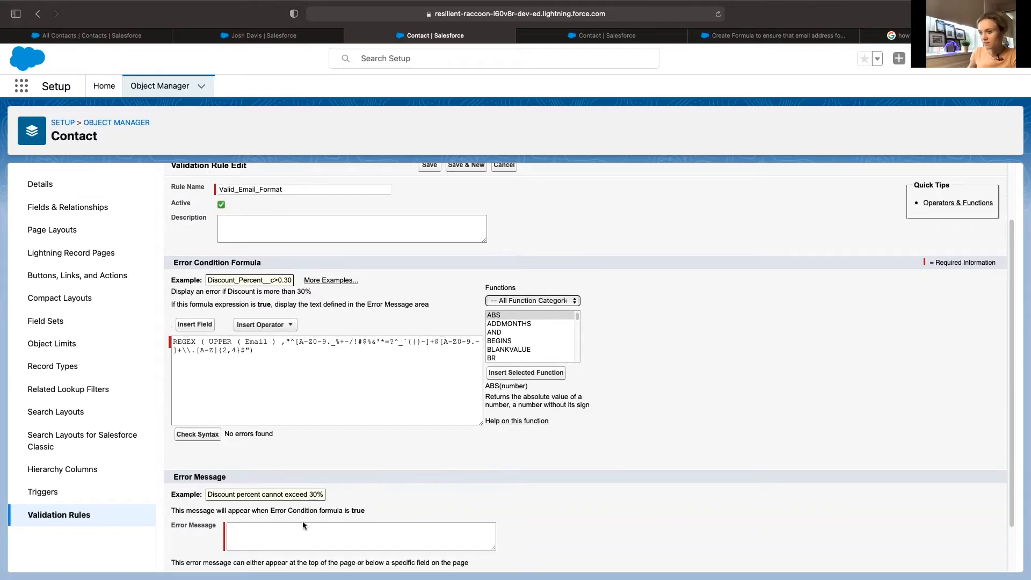
{"action": "left_click", "coordinate": [360, 535]}
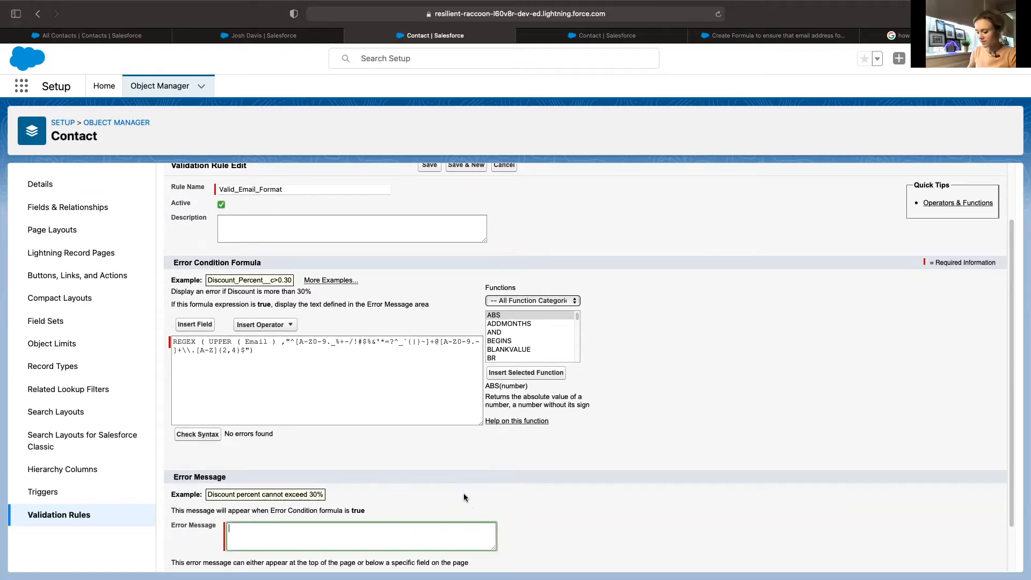
{"action": "type", "text": "Please"}
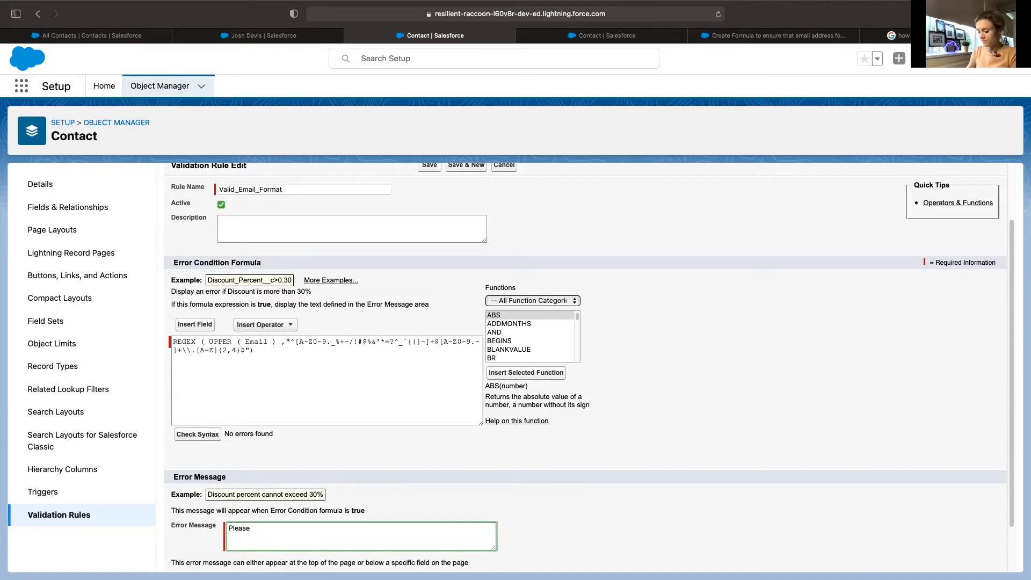
{"action": "type", "text": "make sure"}
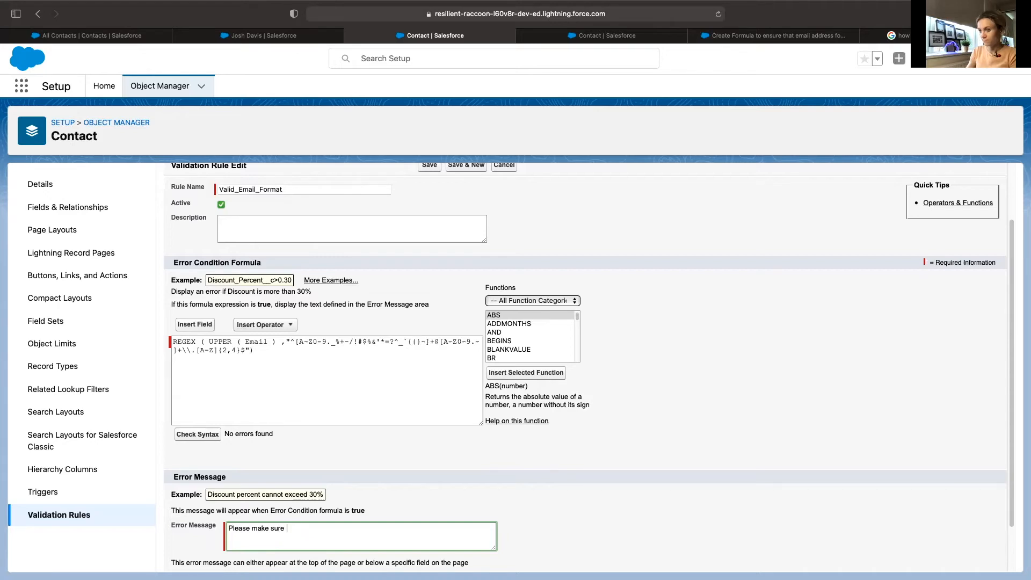
{"action": "type", "text": "email"}
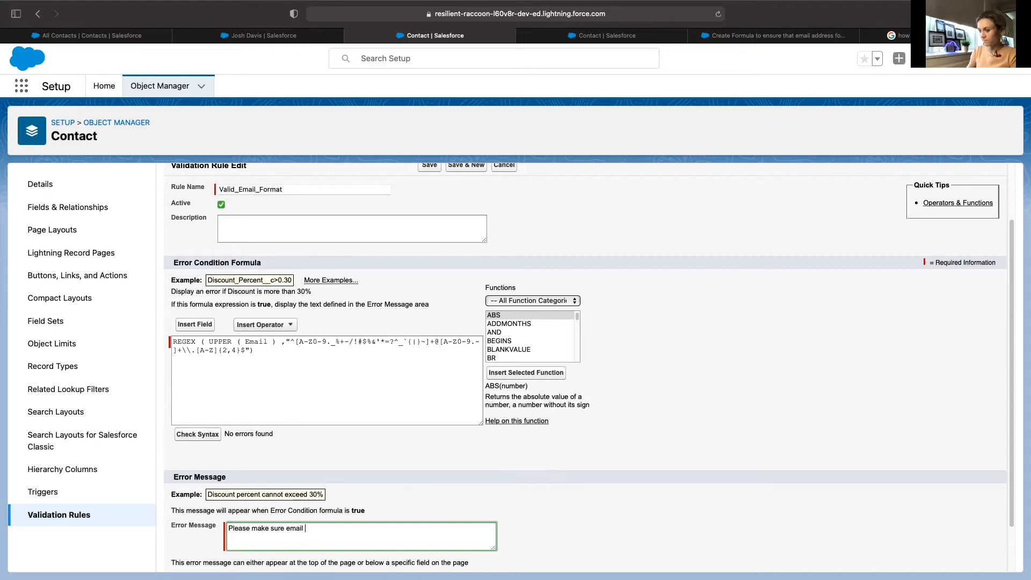
{"action": "type", "text": "is c"}
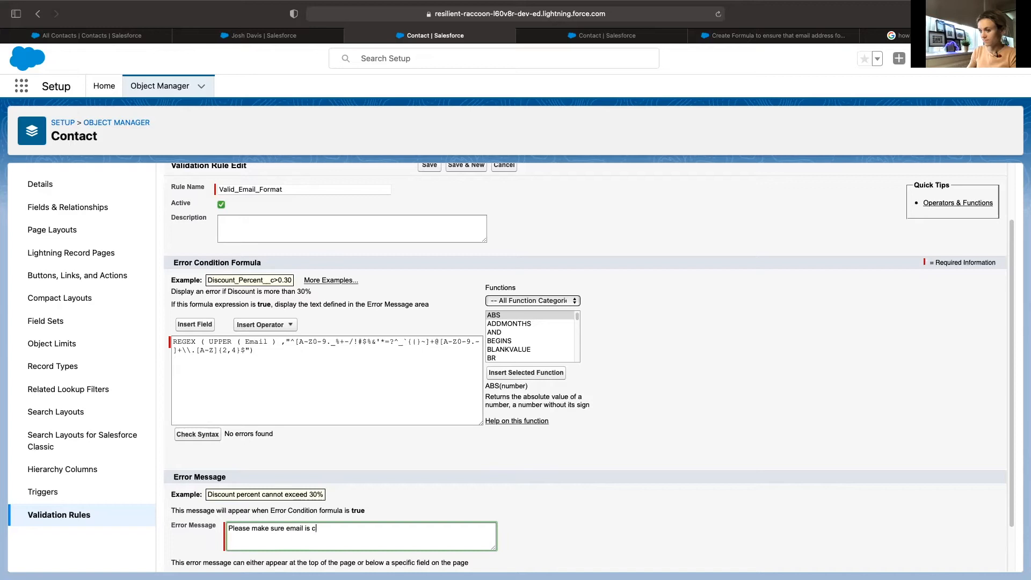
{"action": "type", "text": "orrect."}
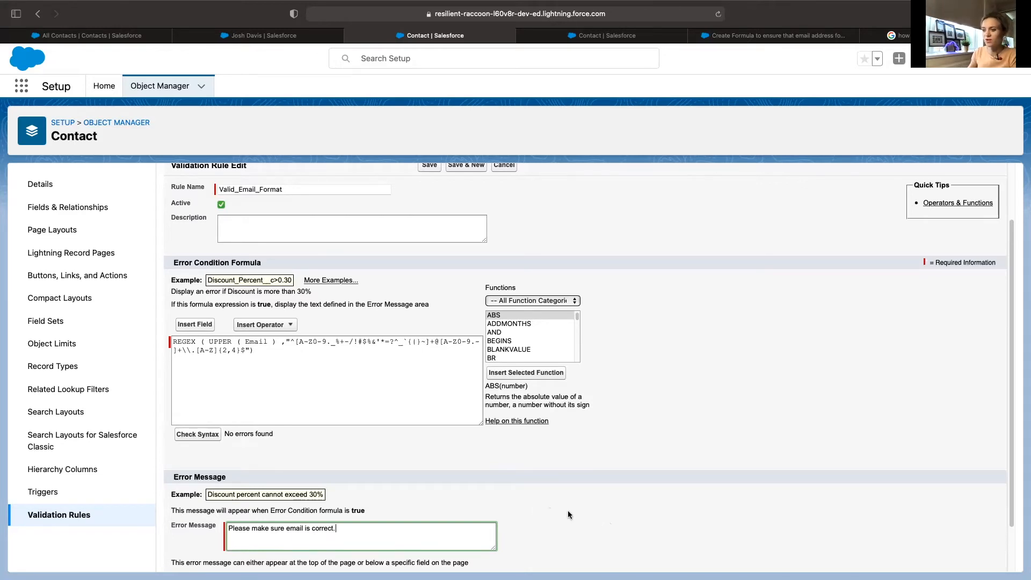
{"action": "scroll", "scroll_direction": "down", "scroll_amount": 3}
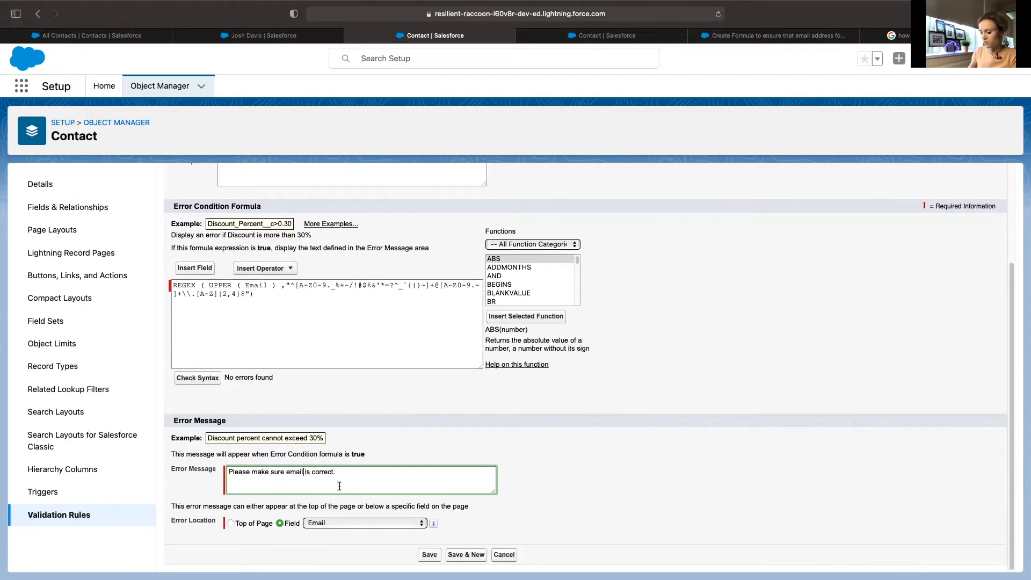
{"action": "type", "text": "format"}
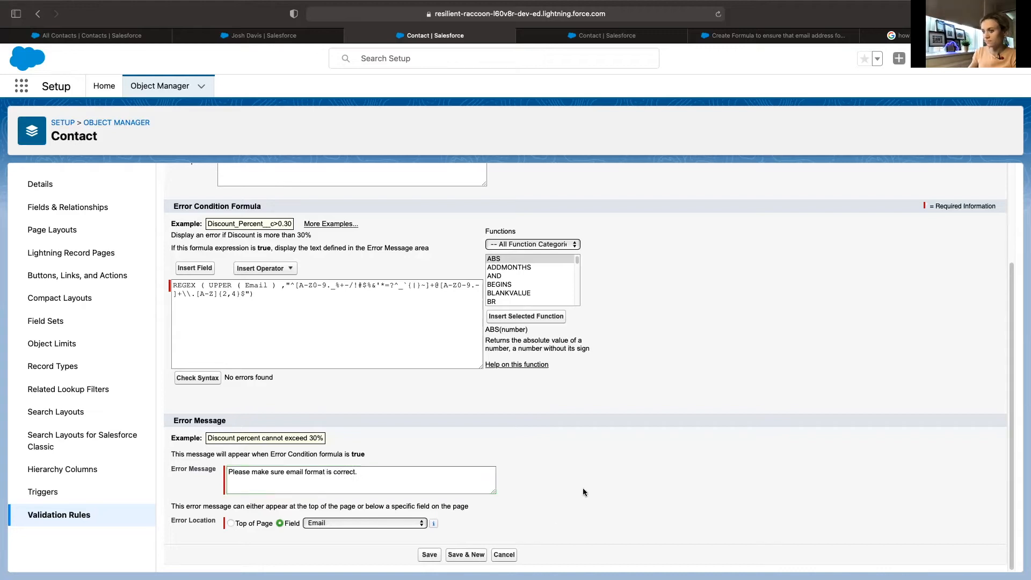
Set the error location to Top of Page, save the rule, and return to the contact.
{"action": "left_click", "coordinate": [231, 522]}
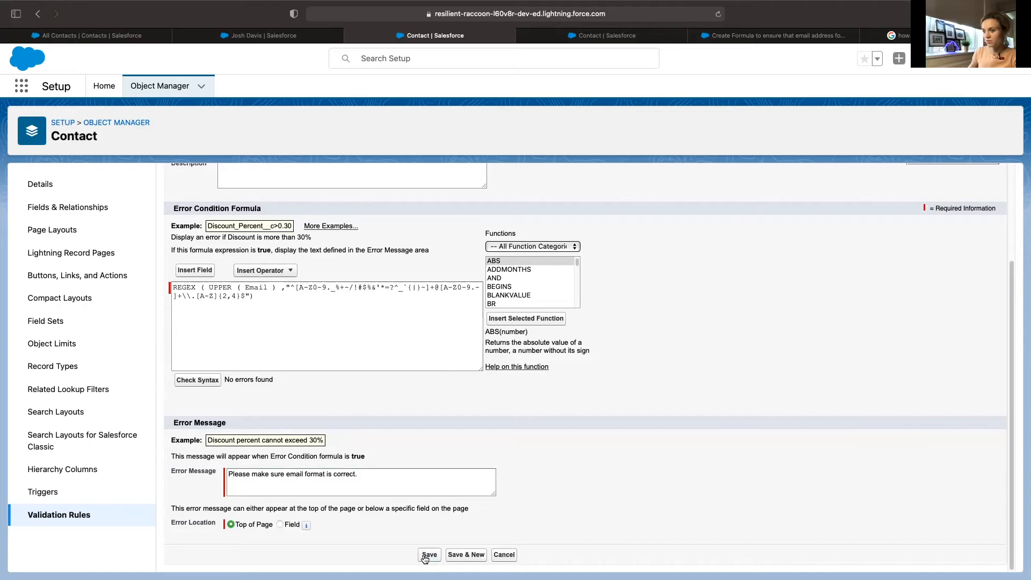
{"action": "left_click", "coordinate": [429, 554]}
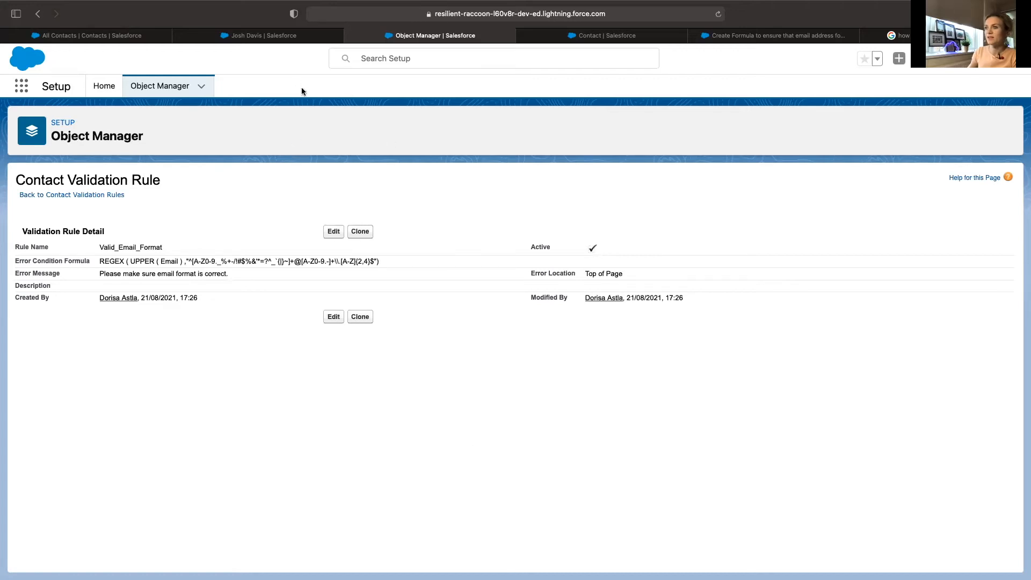
{"action": "left_click", "coordinate": [257, 36]}
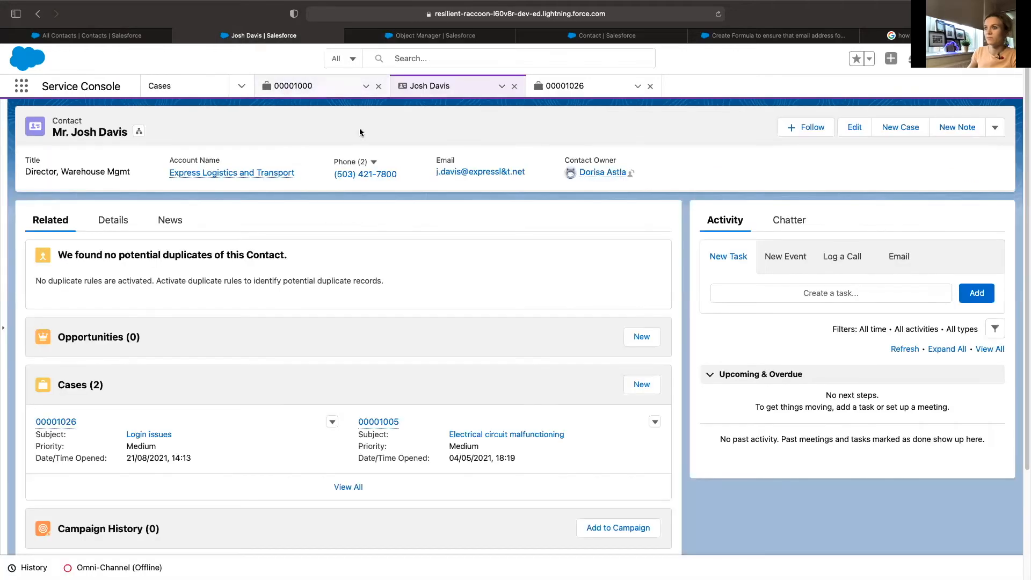
{"action": "mouse_move", "coordinate": [374, 132]}
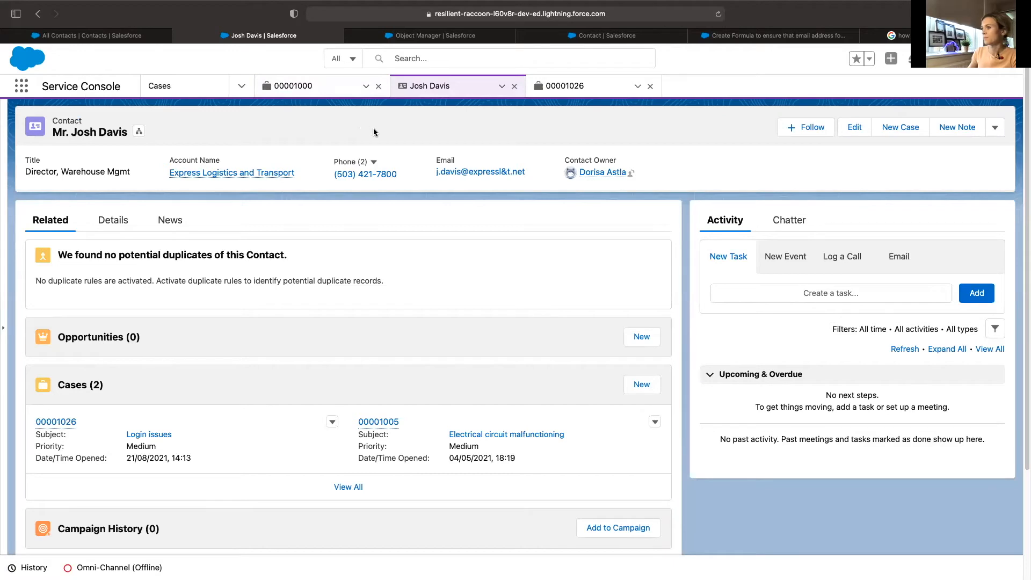
{"action": "mouse_move", "coordinate": [398, 134]}
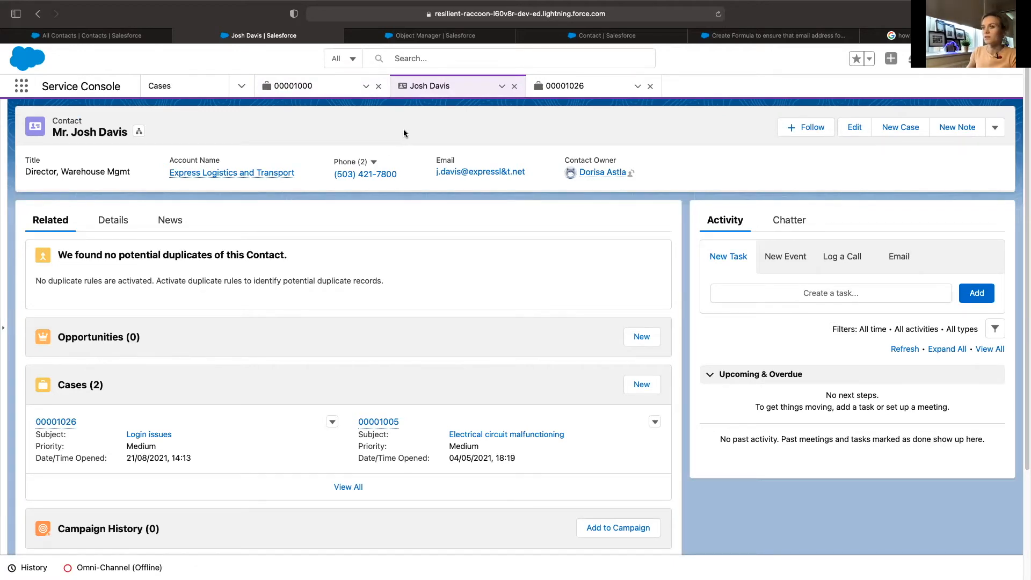
{"action": "mouse_move", "coordinate": [407, 135]}
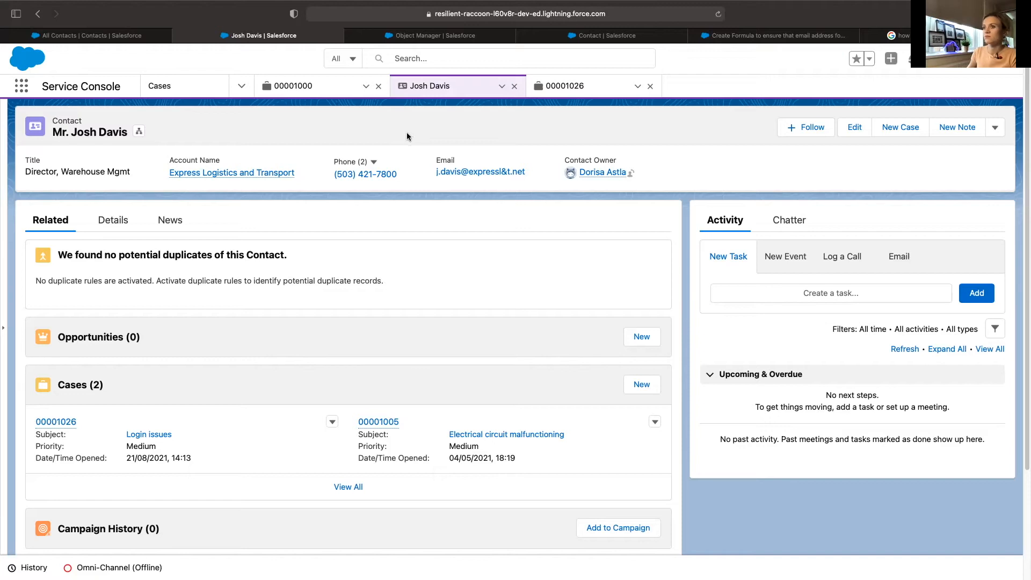
{"action": "mouse_move", "coordinate": [489, 241]}
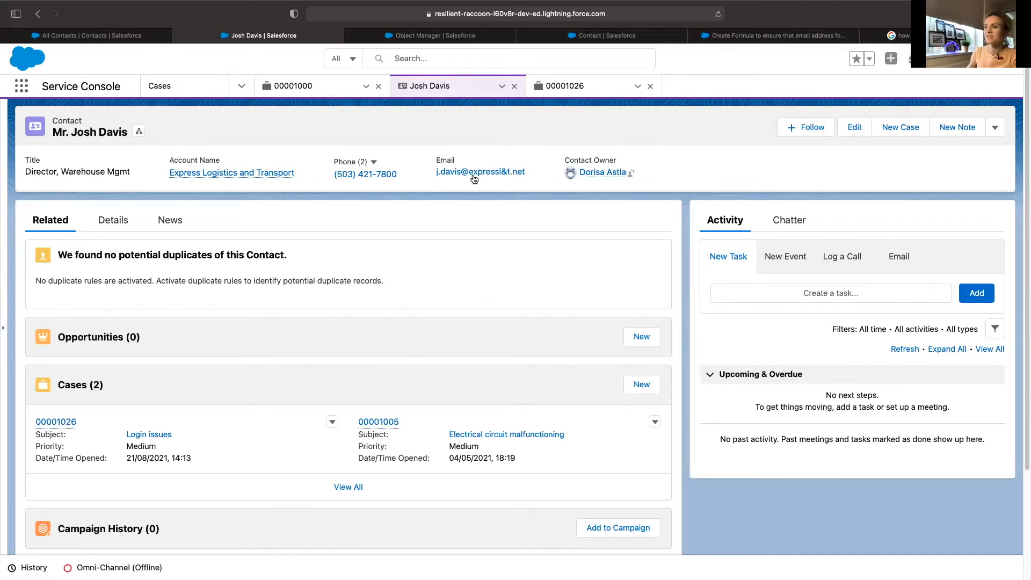
{"action": "mouse_move", "coordinate": [480, 172]}
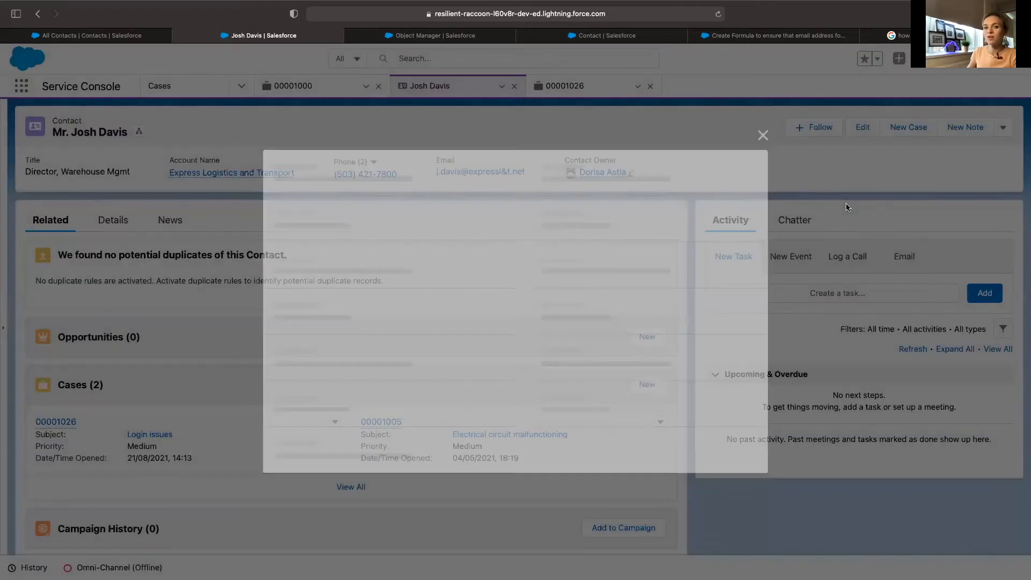
Re-save the contact with its ampersand email without error, then return to the rule details.
{"action": "left_click", "coordinate": [862, 126]}
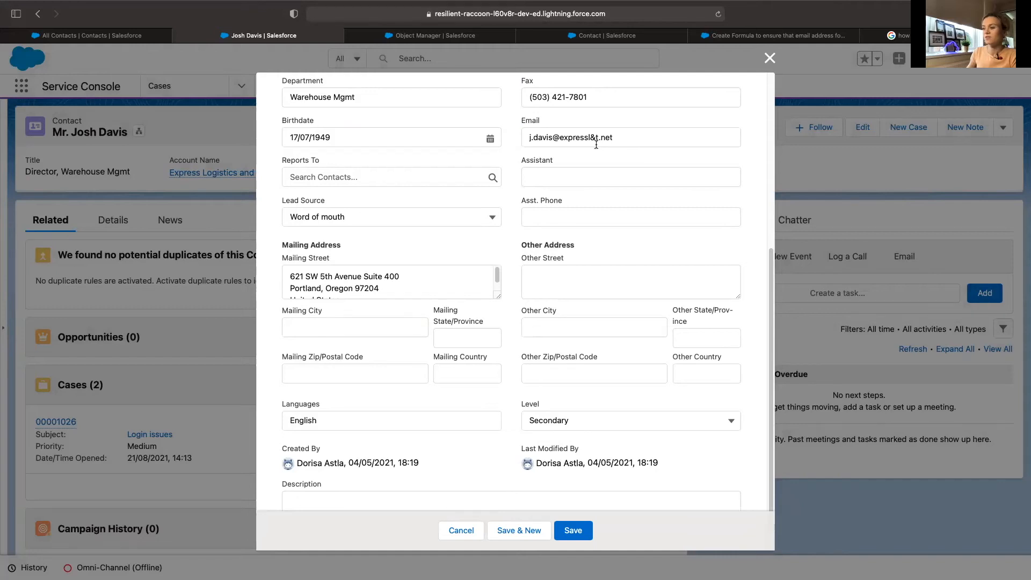
{"action": "left_click", "coordinate": [572, 530]}
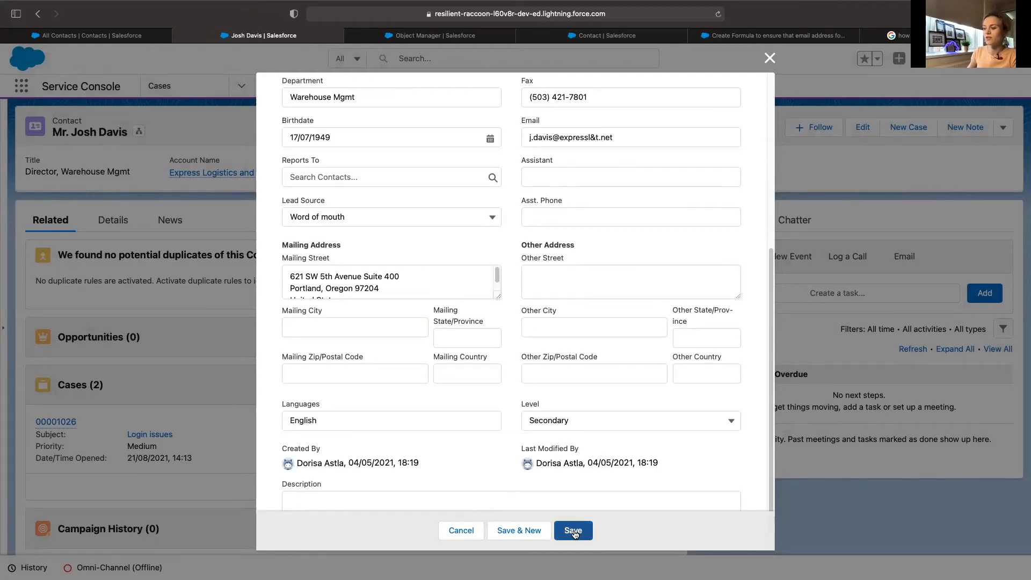
{"action": "left_click", "coordinate": [574, 530]}
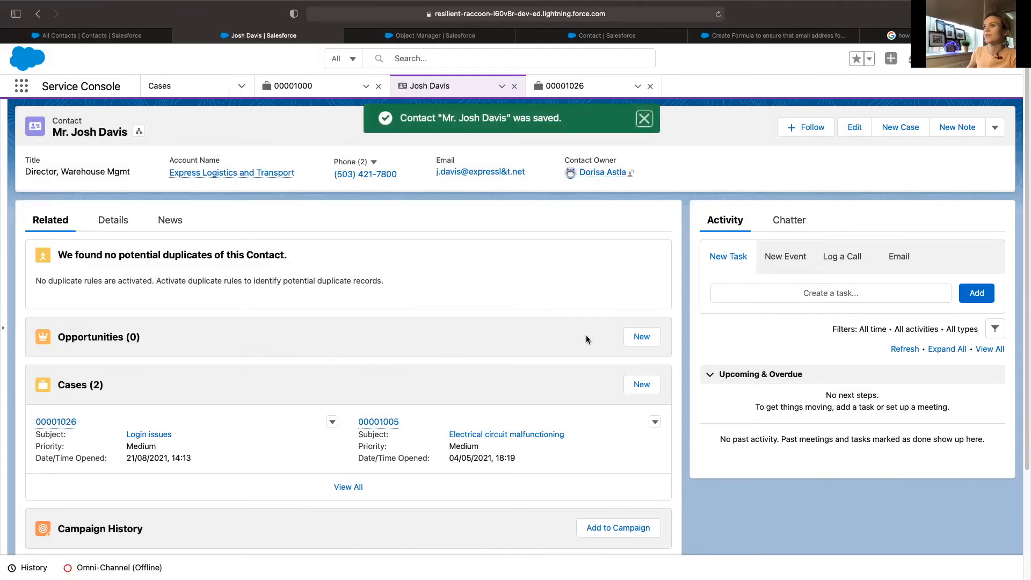
{"action": "left_click", "coordinate": [429, 35]}
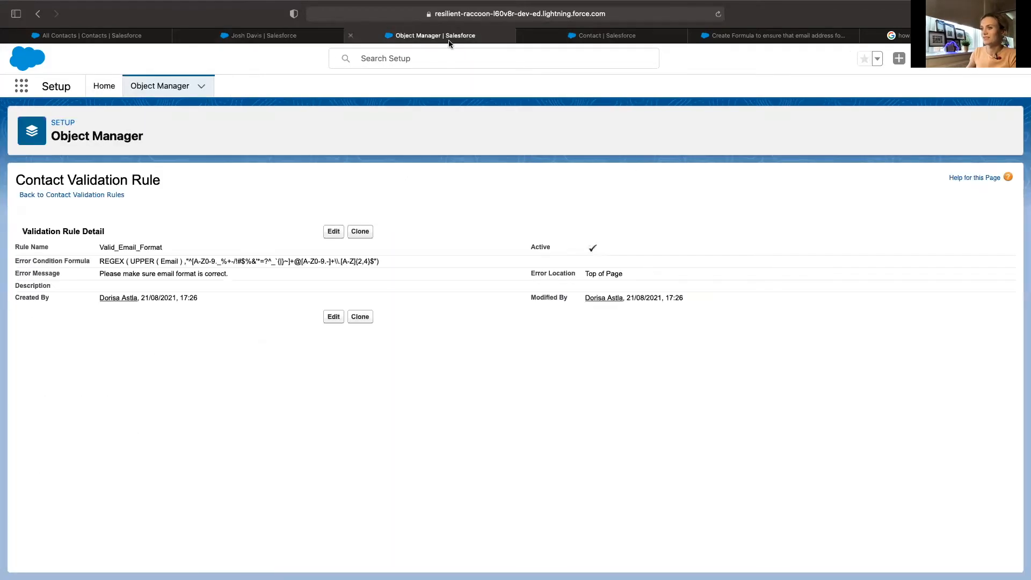
Wrap the Valid_Email_Format REGEX formula in NOT(...), save it, and edit the contact.
{"action": "left_click", "coordinate": [333, 231]}
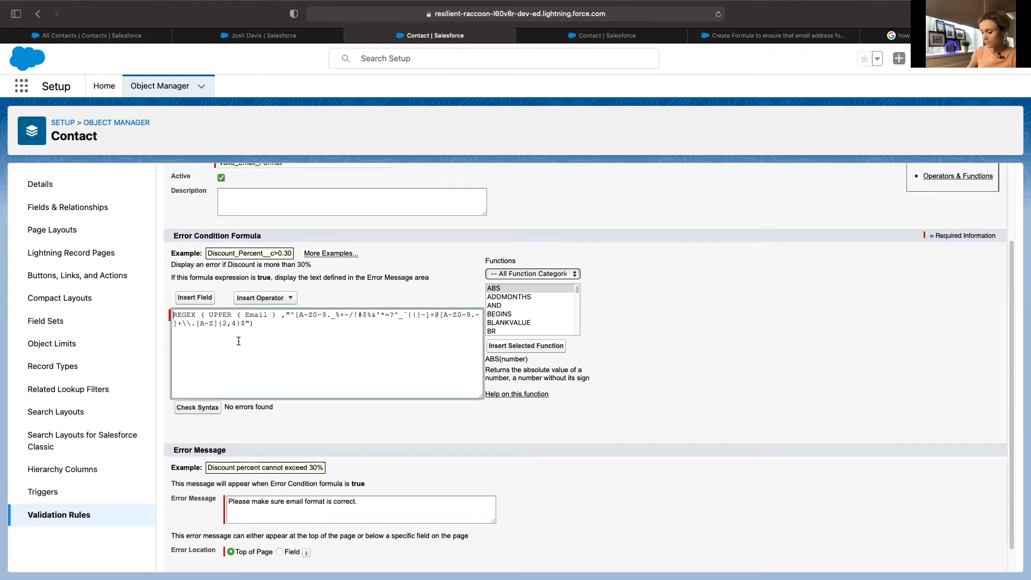
{"action": "type", "text": "NOT("}
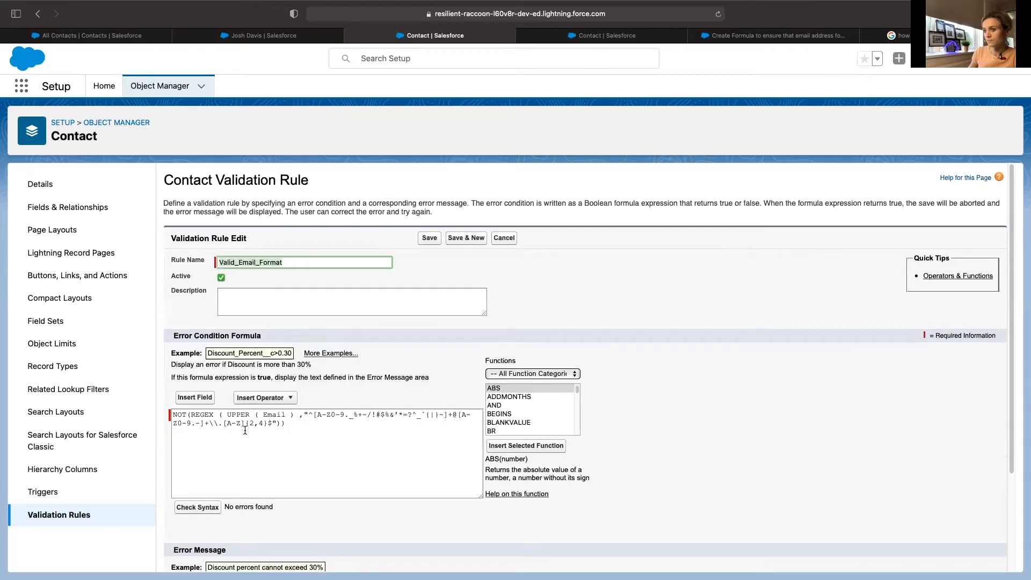
{"action": "left_click", "coordinate": [429, 237]}
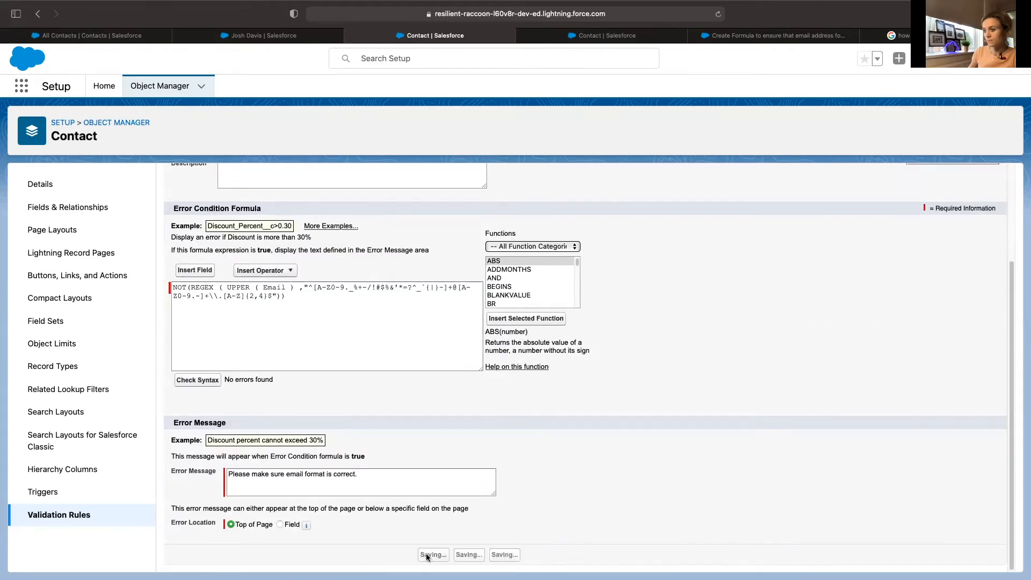
{"action": "left_click", "coordinate": [432, 554]}
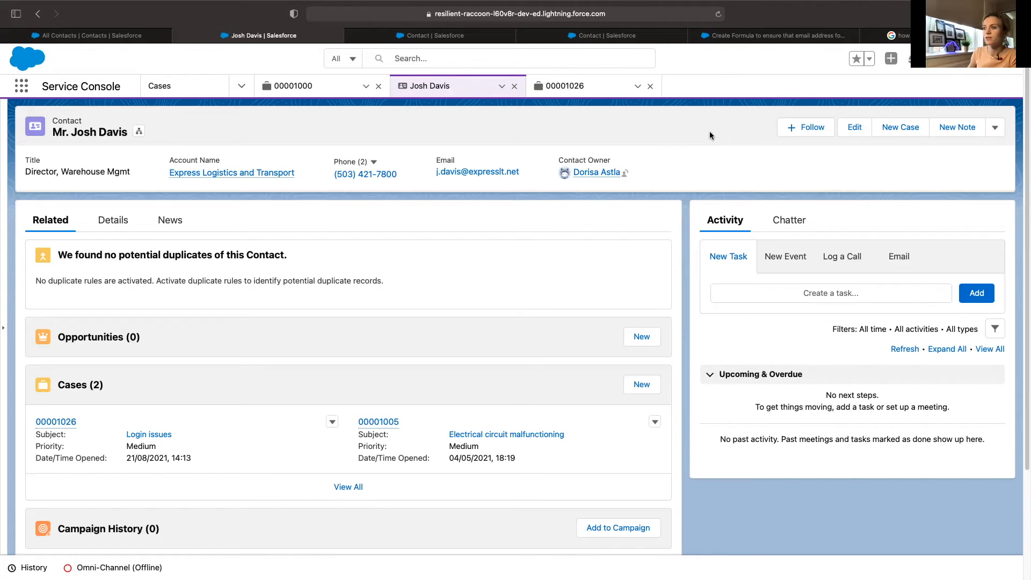
{"action": "mouse_move", "coordinate": [707, 147]}
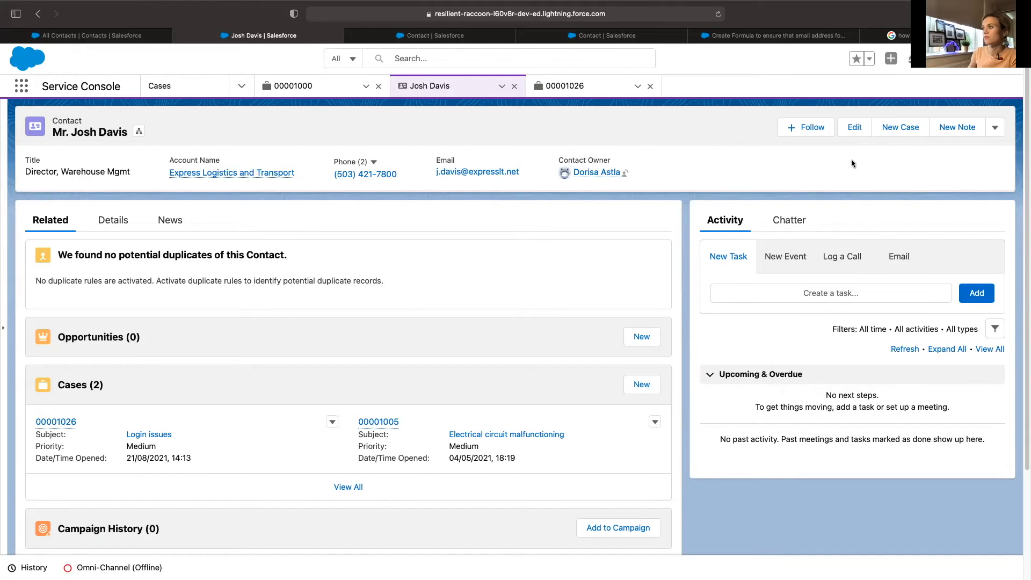
{"action": "left_click", "coordinate": [854, 127]}
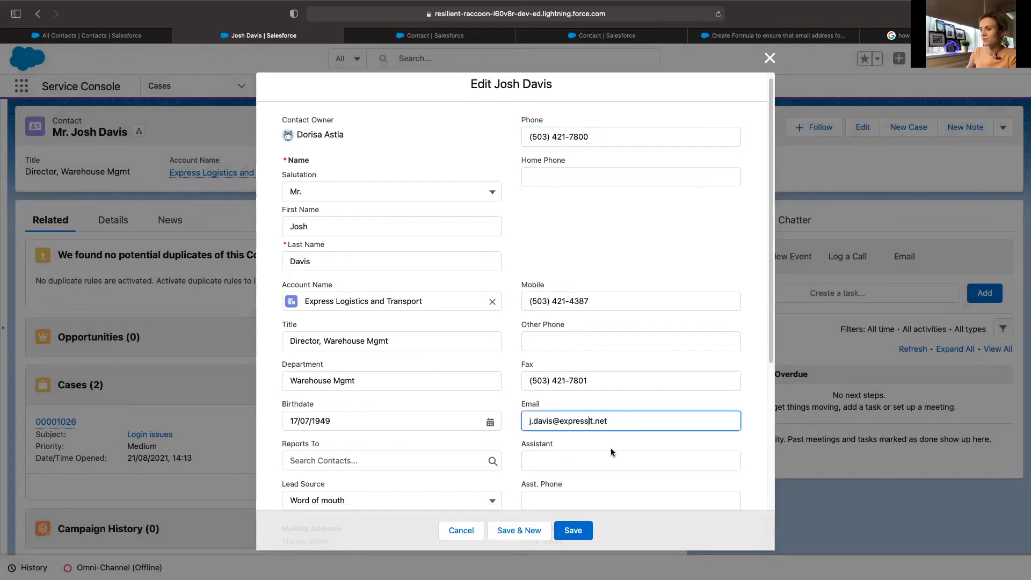
Add '&' to the contact's email, see the save rejected as invalid, and cancel.
{"action": "type", "text": "&"}
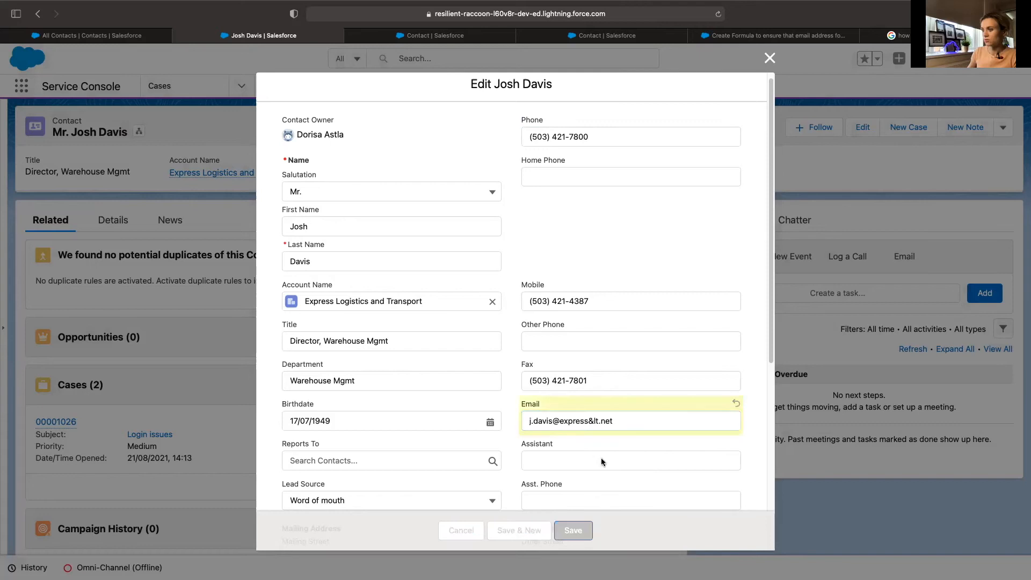
{"action": "left_click", "coordinate": [572, 531]}
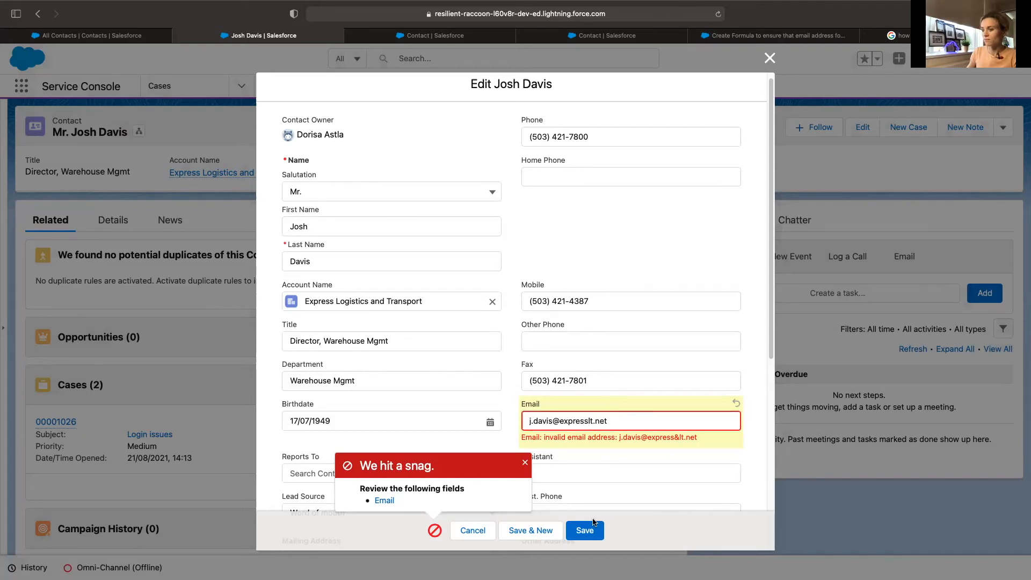
{"action": "left_click", "coordinate": [584, 531]}
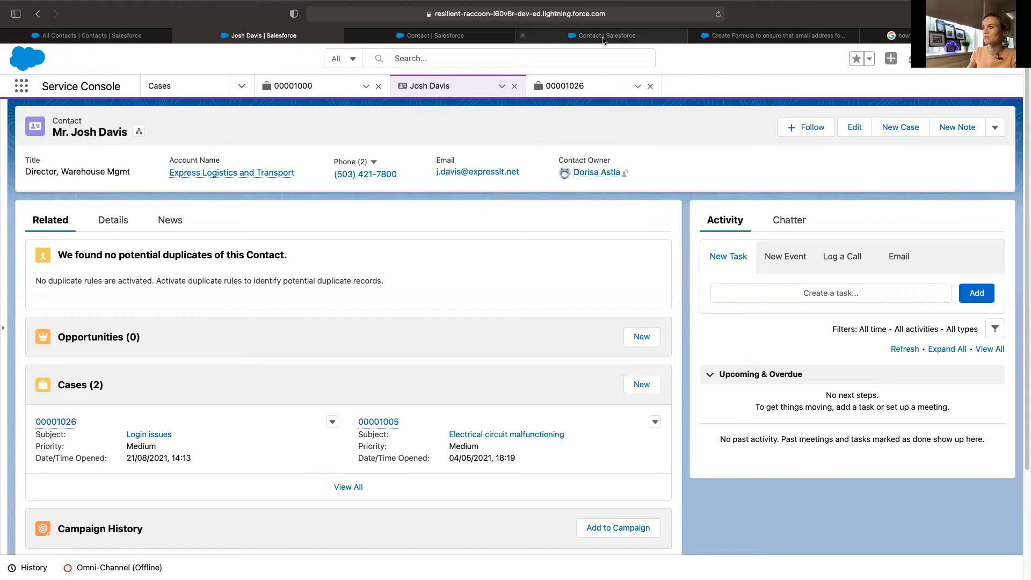
{"action": "left_click", "coordinate": [776, 35]}
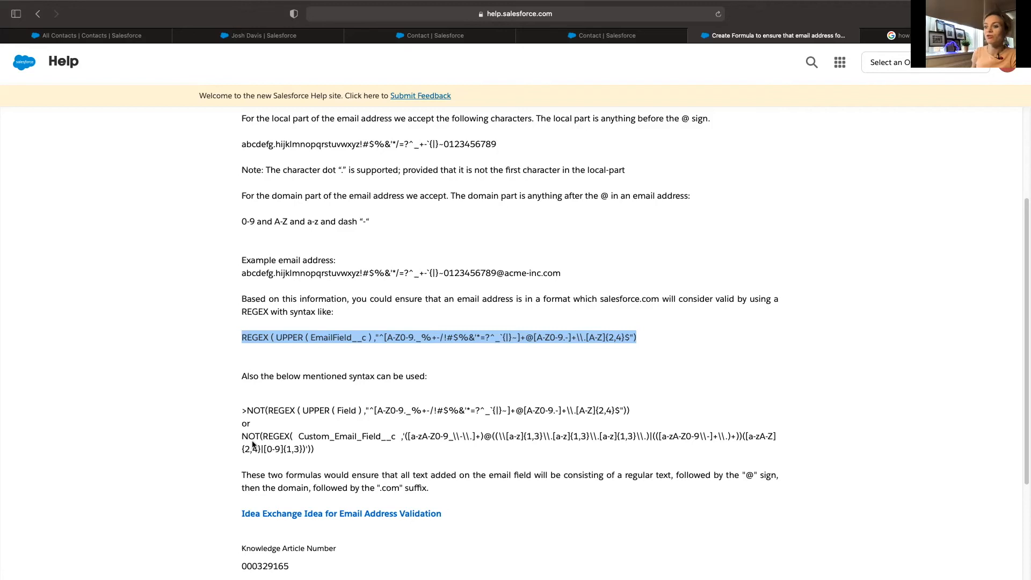
{"action": "double_click", "coordinate": [249, 436]}
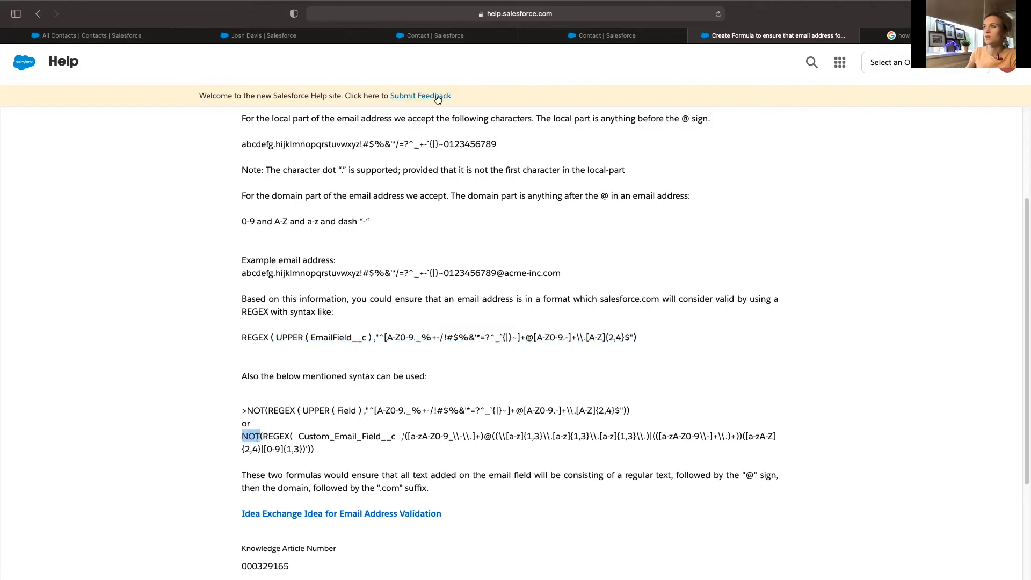
{"action": "left_click", "coordinate": [428, 35]}
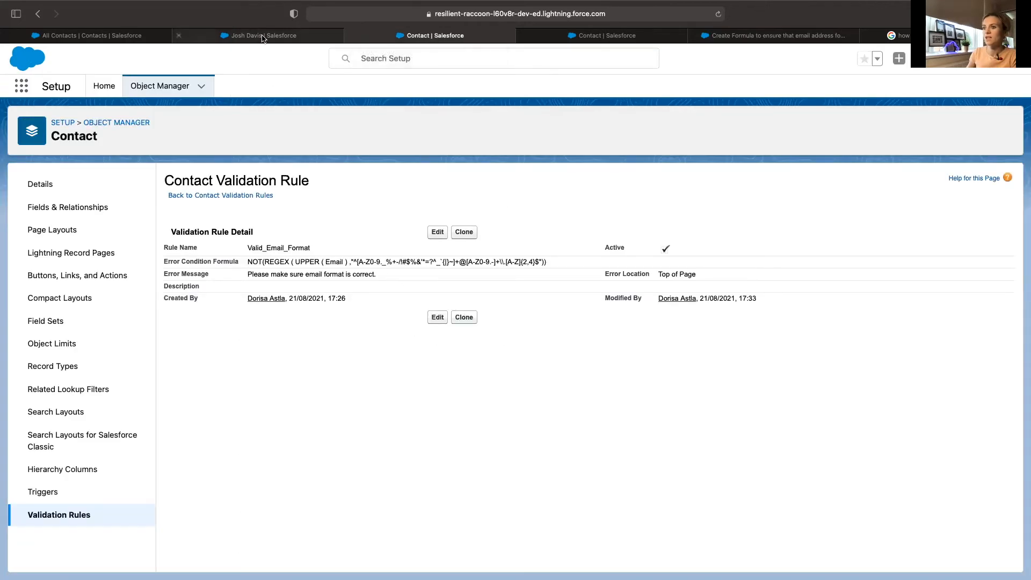
{"action": "left_click", "coordinate": [258, 36]}
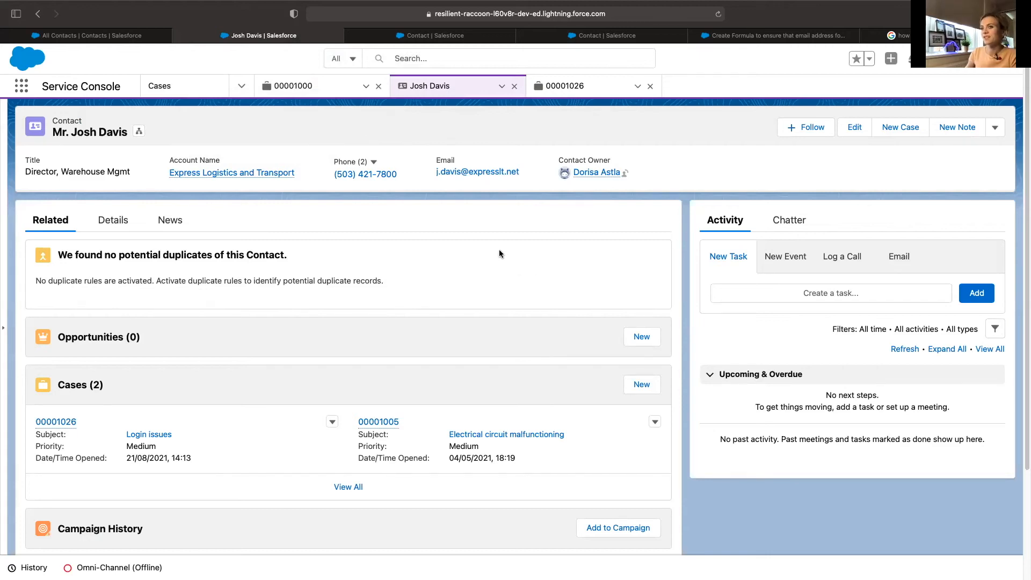
{"action": "mouse_move", "coordinate": [854, 127]}
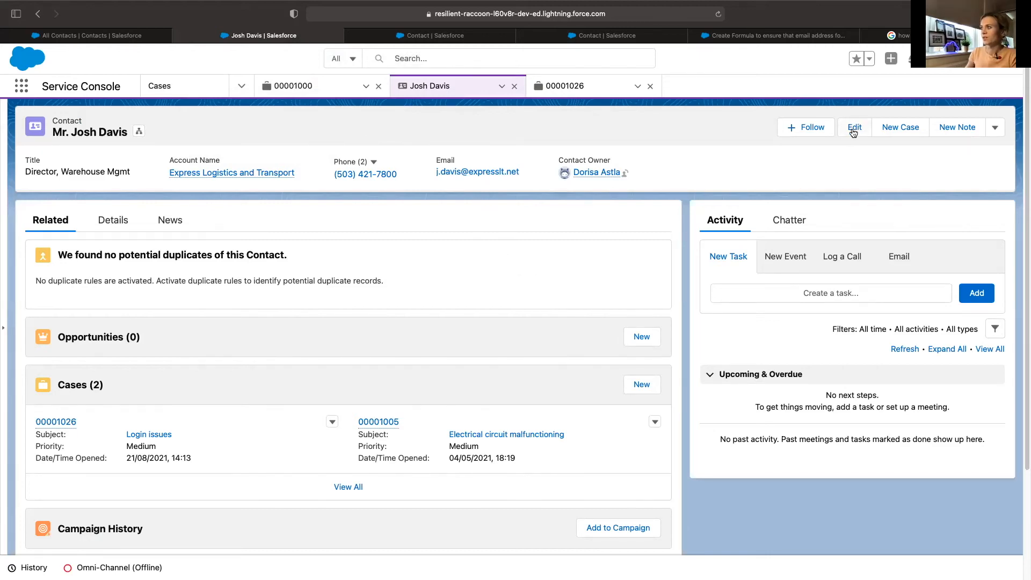
{"action": "left_click", "coordinate": [854, 127]}
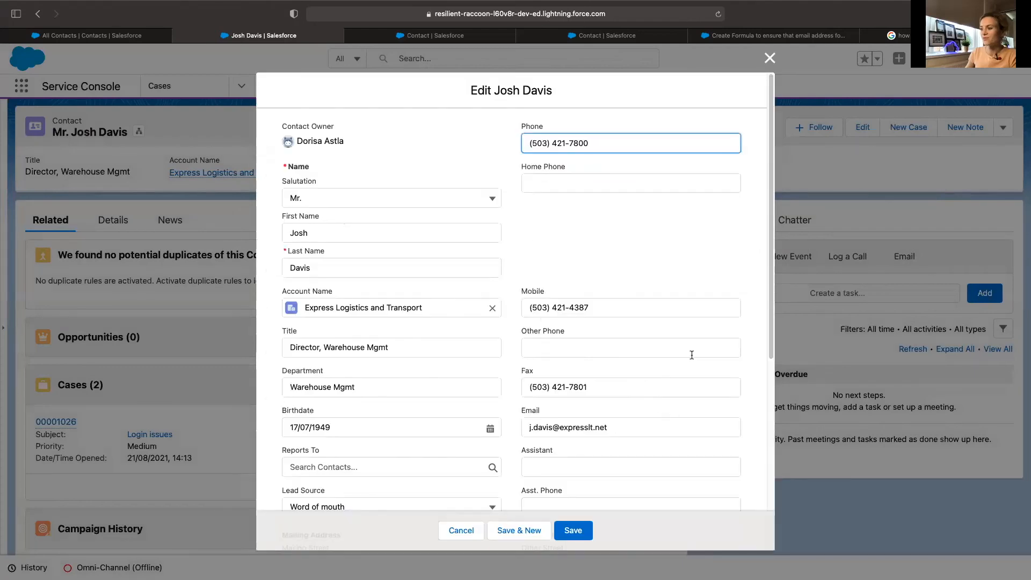
{"action": "scroll", "scroll_direction": "down", "scroll_amount": 3}
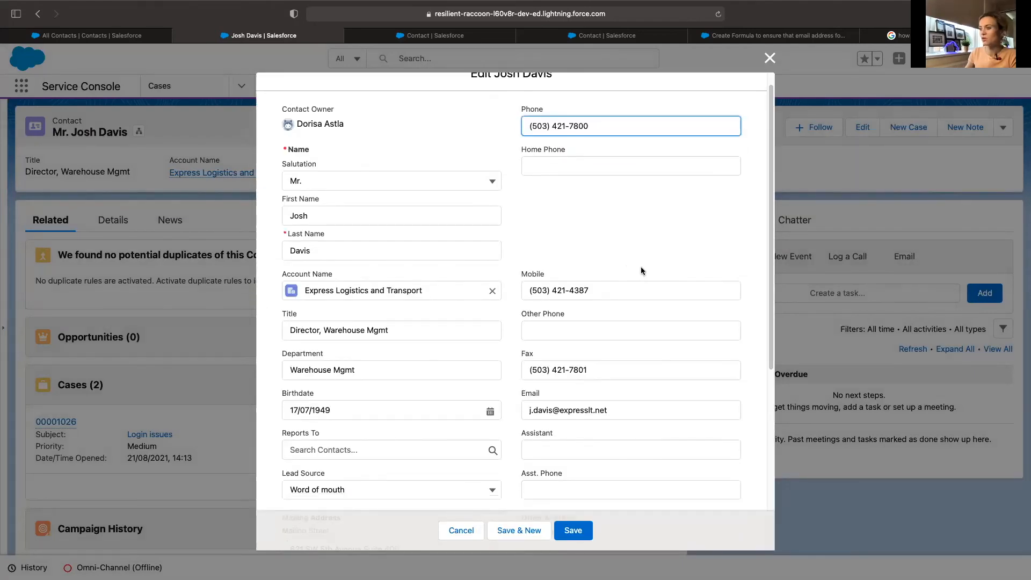
{"action": "left_click", "coordinate": [630, 410]}
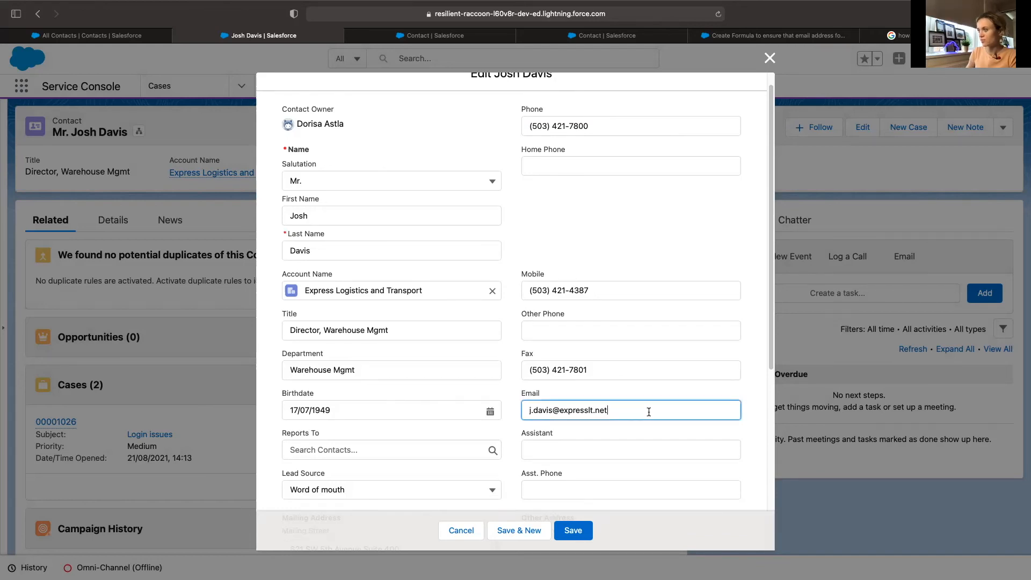
{"action": "type", "text": "."}
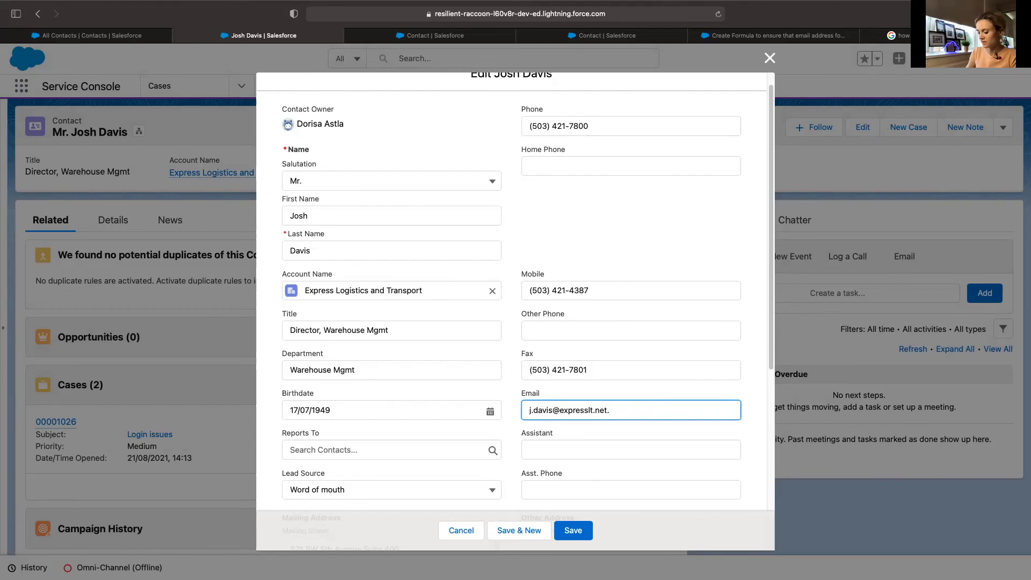
{"action": "type", "text": "europe"}
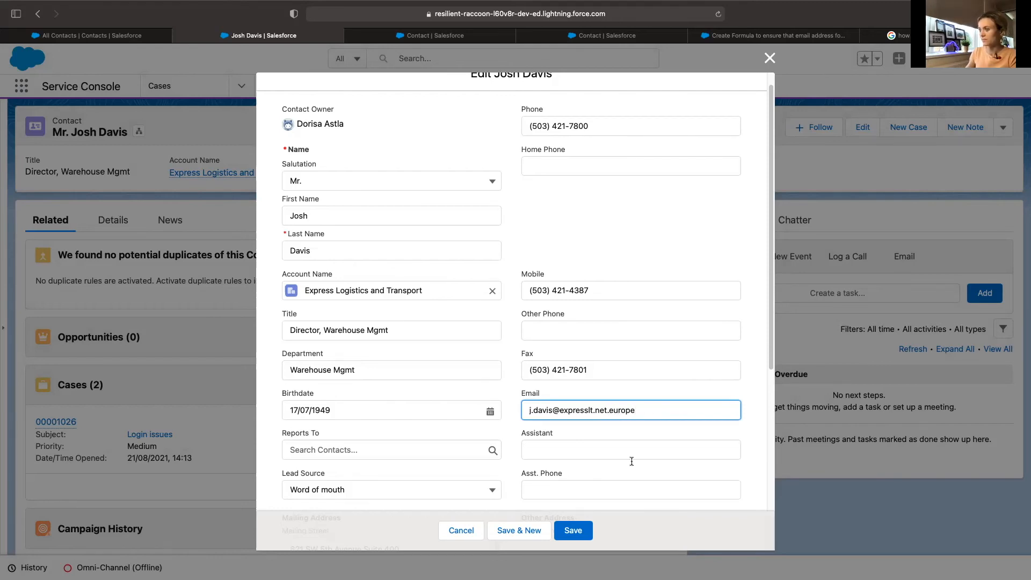
{"action": "left_click", "coordinate": [572, 531]}
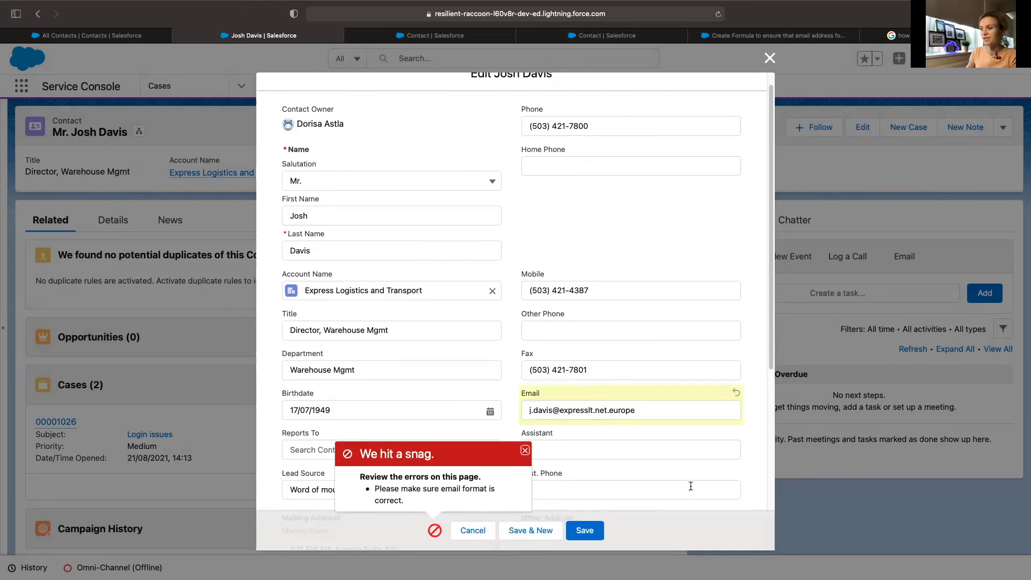
{"action": "mouse_move", "coordinate": [644, 434]}
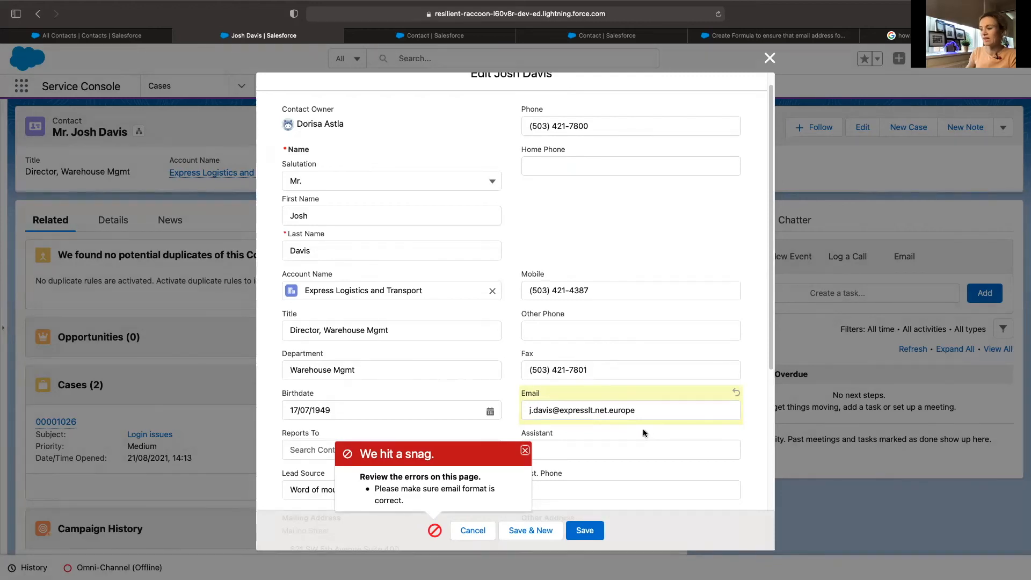
{"action": "left_click", "coordinate": [612, 410]}
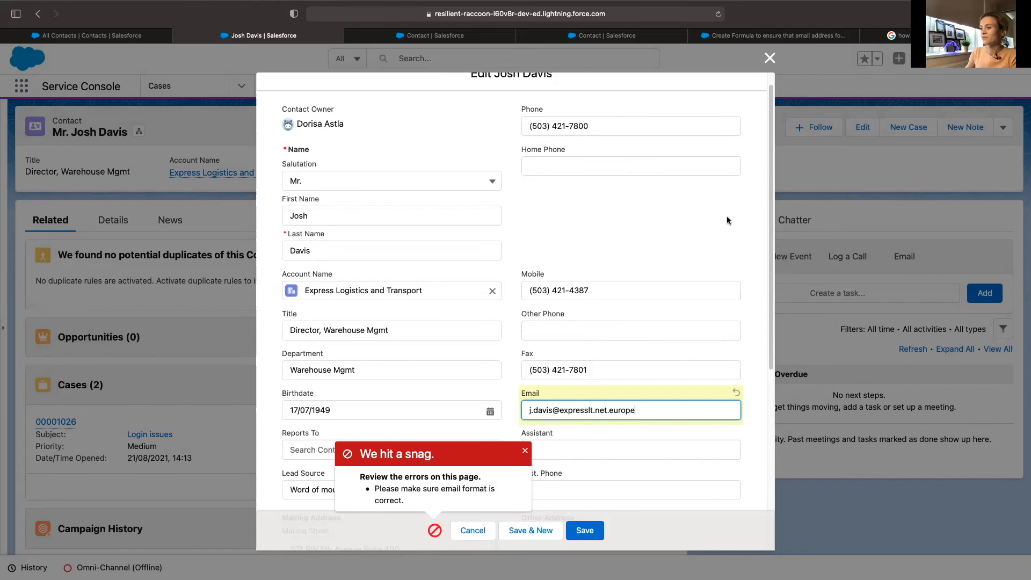
{"action": "mouse_move", "coordinate": [665, 358]}
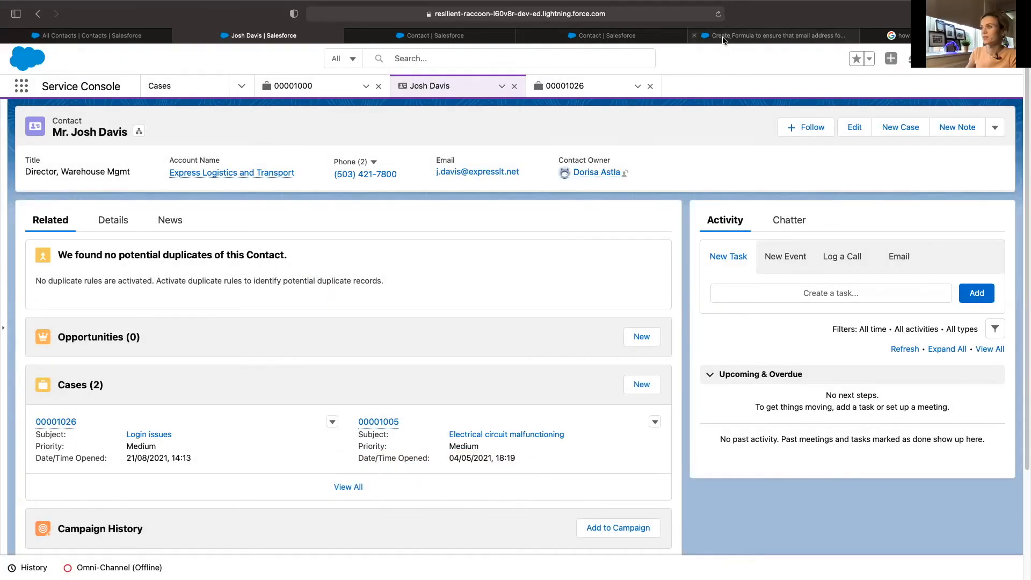
{"action": "mouse_move", "coordinate": [430, 35]}
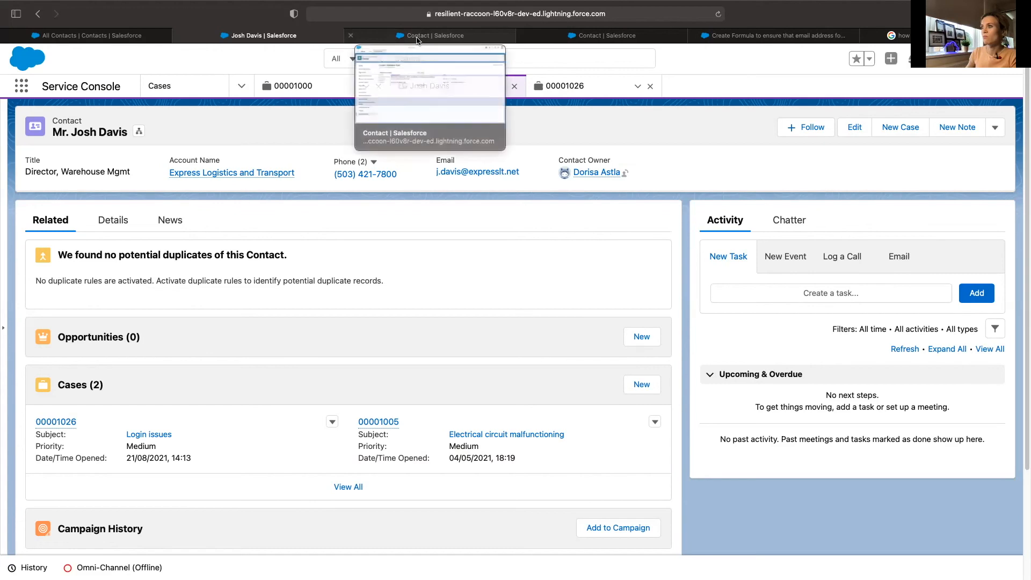
Switch to the Salesforce Help article on email address REGEX formulas.
{"action": "left_click", "coordinate": [773, 36]}
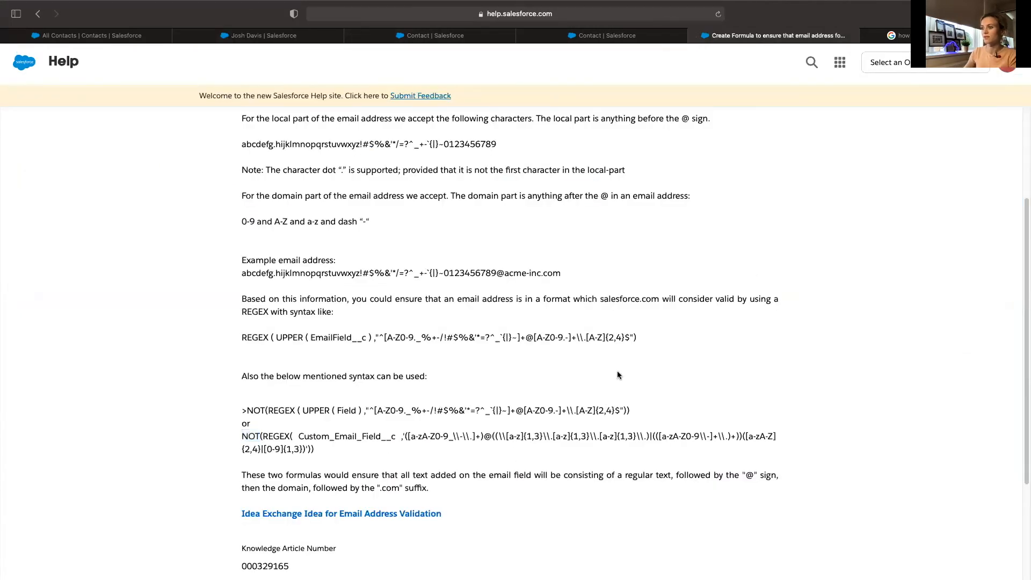
{"action": "mouse_move", "coordinate": [542, 393]}
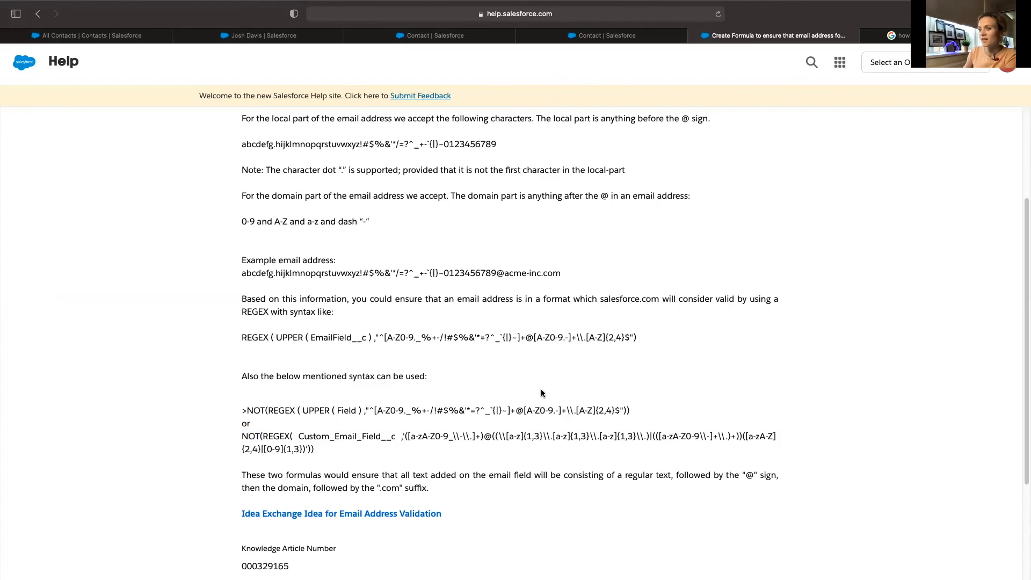
{"action": "mouse_move", "coordinate": [589, 352]}
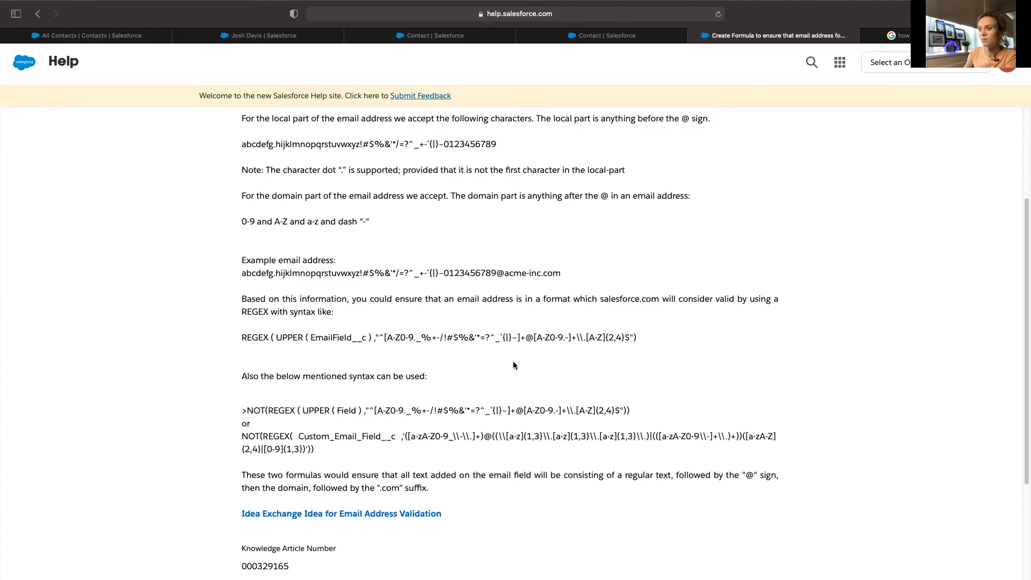
{"action": "mouse_move", "coordinate": [482, 359]}
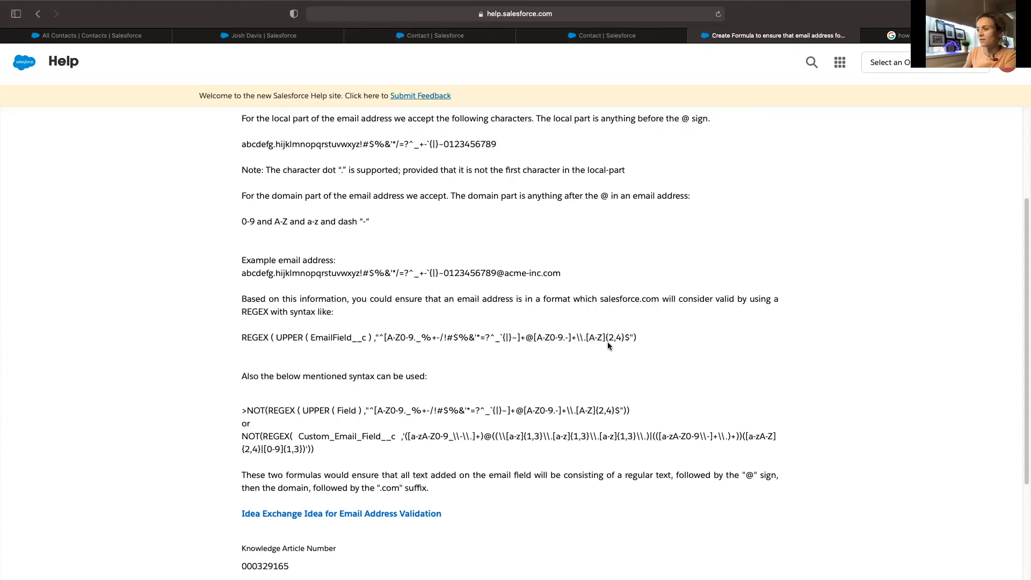
{"action": "mouse_move", "coordinate": [612, 348]}
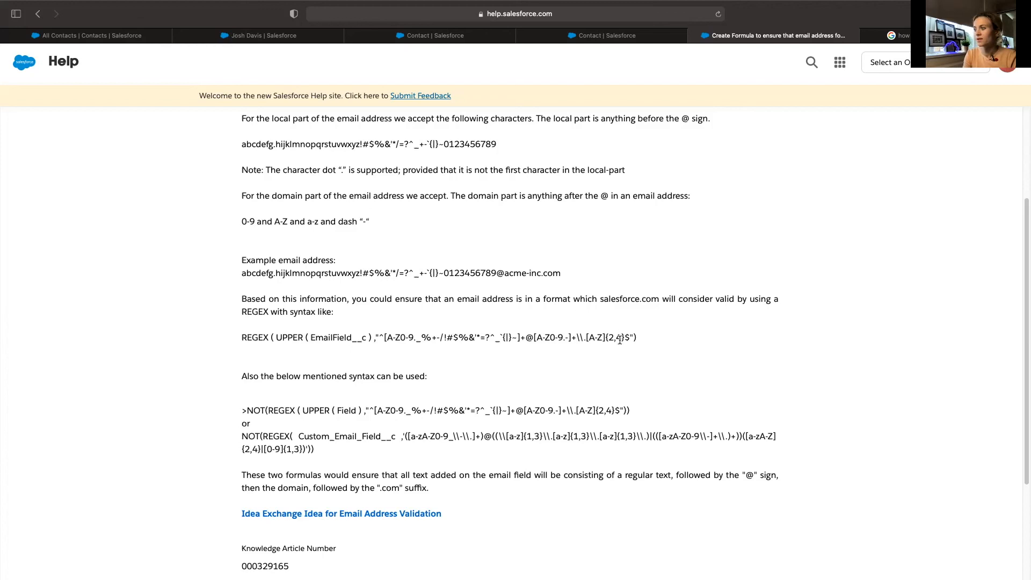
{"action": "mouse_move", "coordinate": [621, 345]}
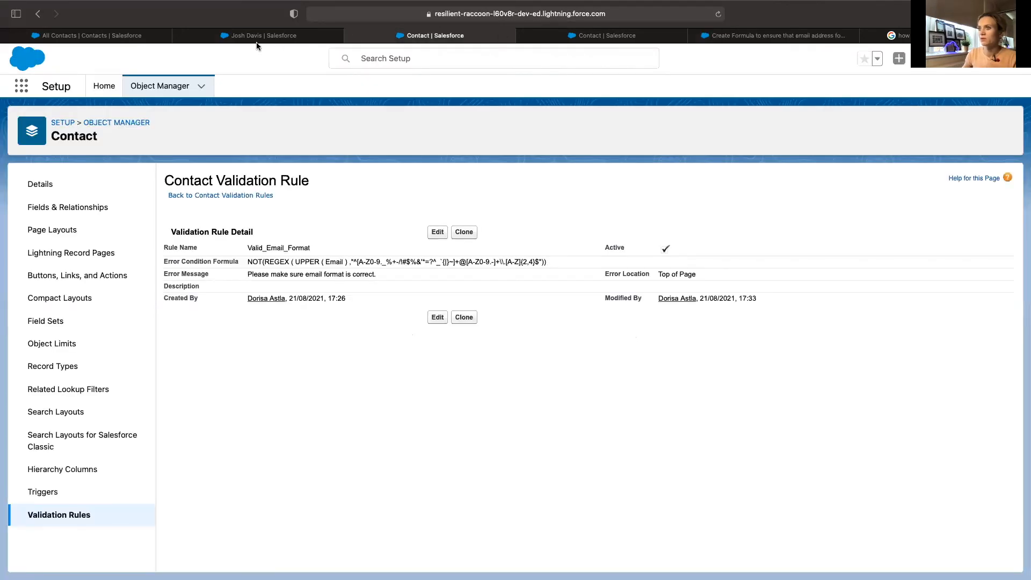
Change Valid_Email_Format's formula from {2,4} to {2,25}, save, and return to Josh Davis.
{"action": "left_click", "coordinate": [256, 35]}
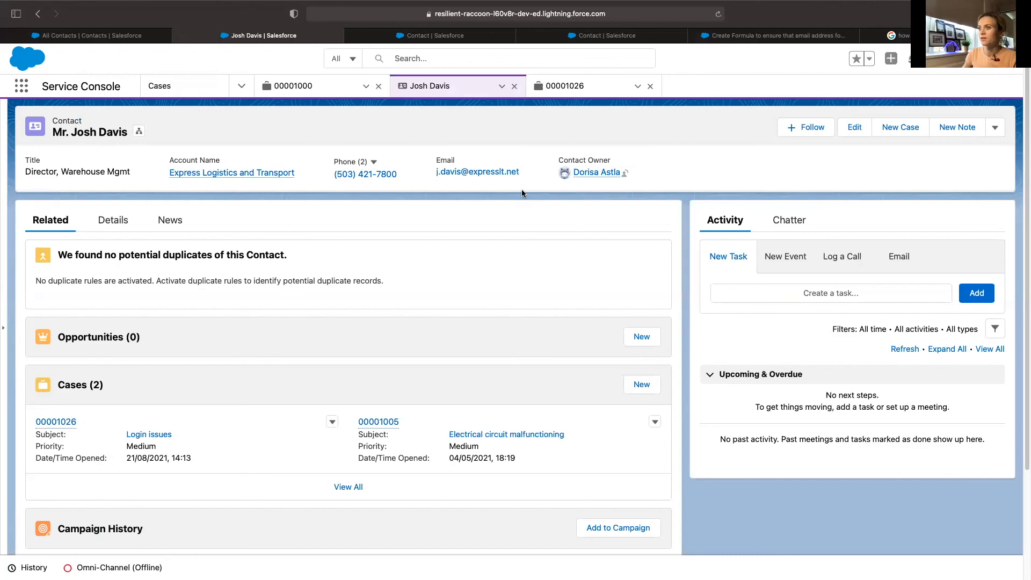
{"action": "mouse_move", "coordinate": [674, 309]}
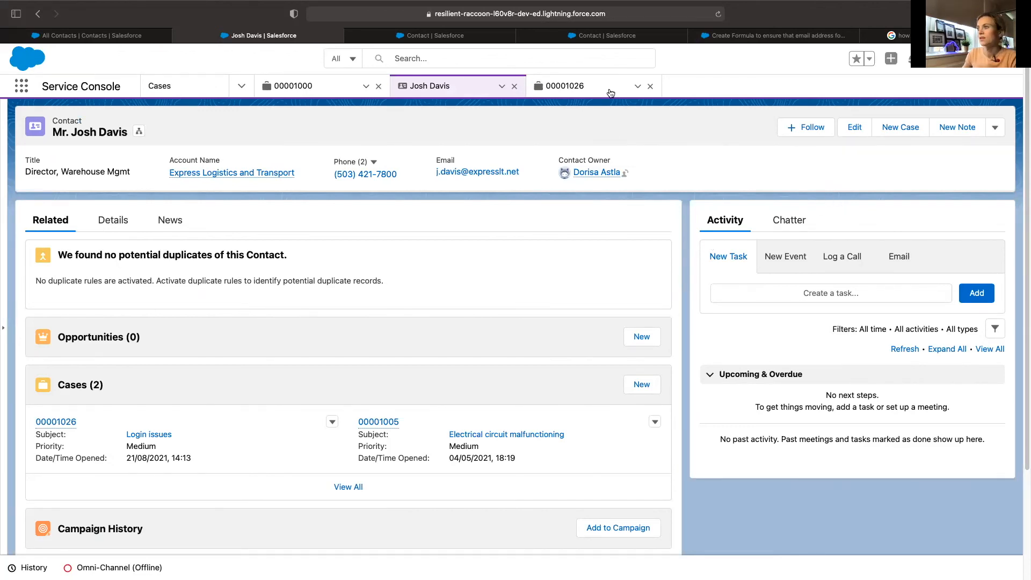
{"action": "left_click", "coordinate": [436, 36]}
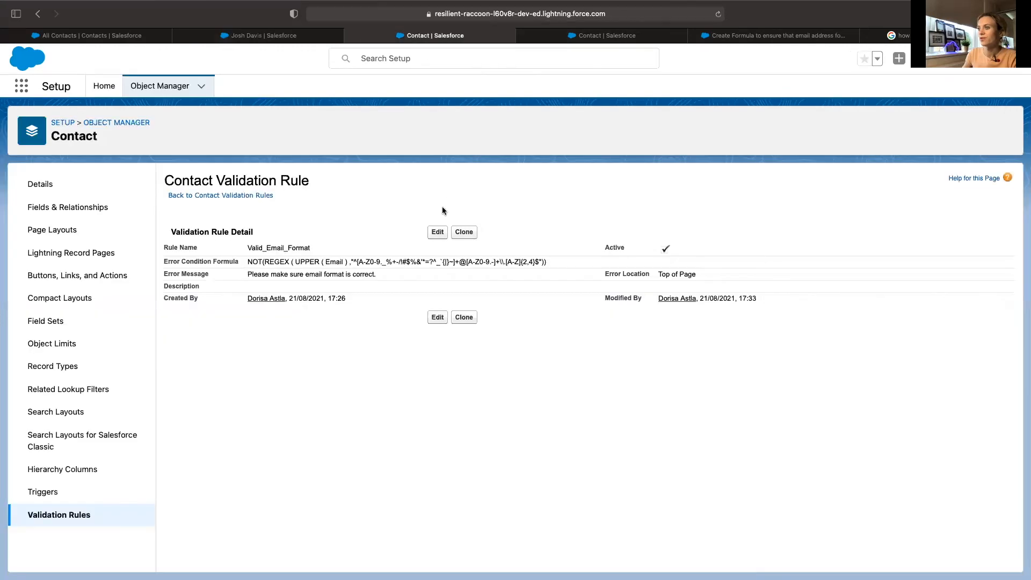
{"action": "left_click", "coordinate": [437, 231]}
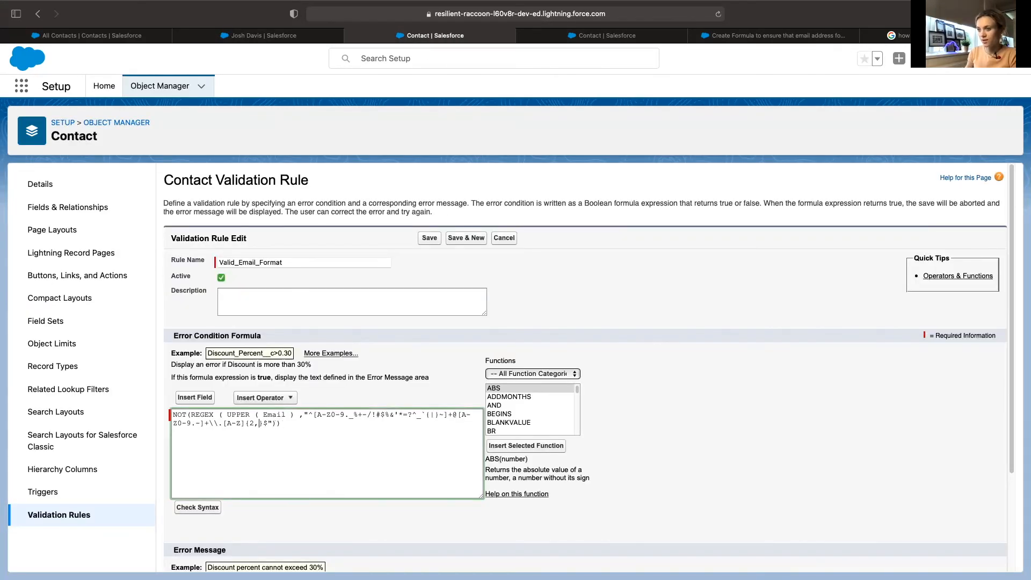
{"action": "type", "text": "25"}
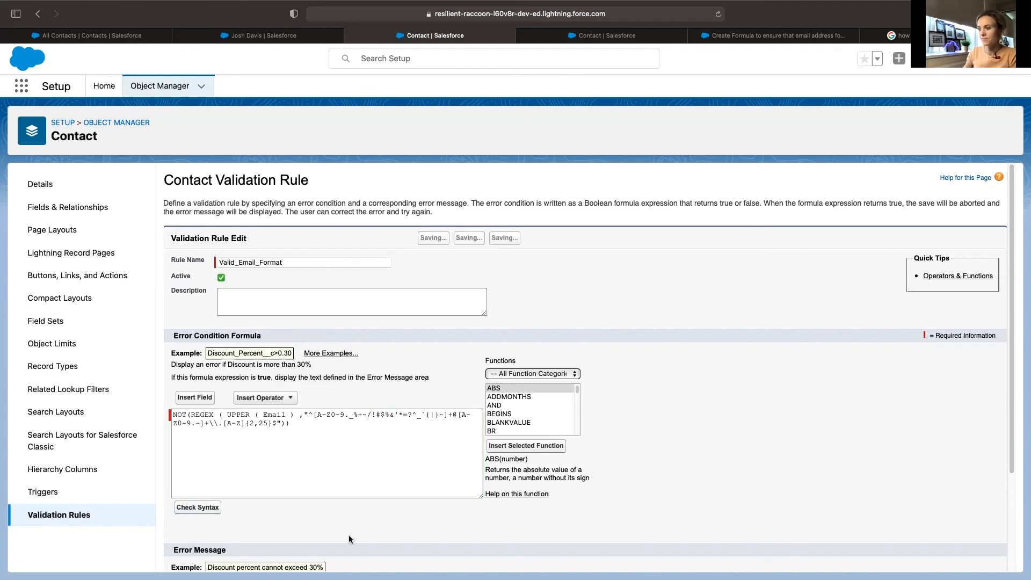
{"action": "left_click", "coordinate": [198, 507]}
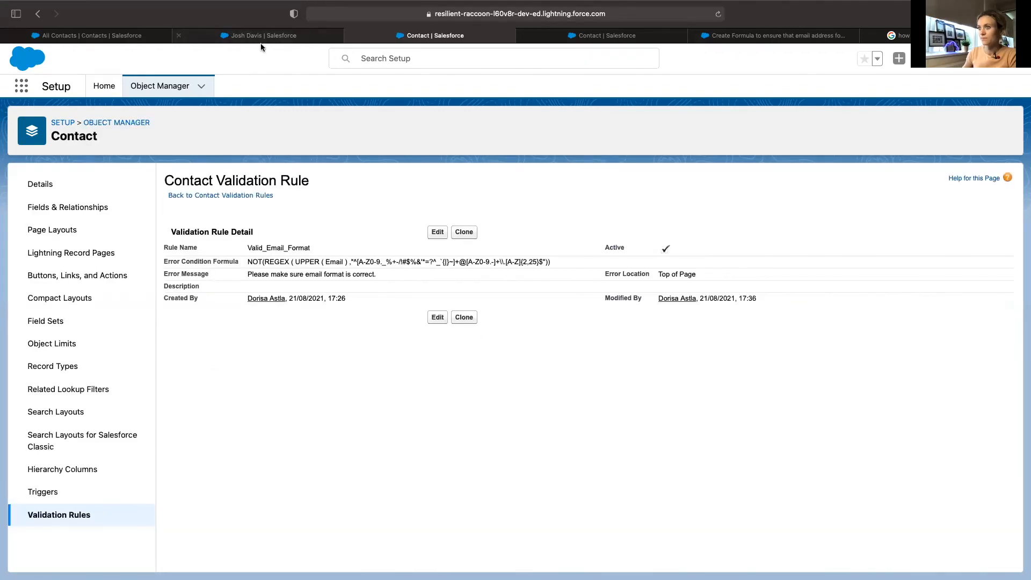
{"action": "left_click", "coordinate": [256, 35]}
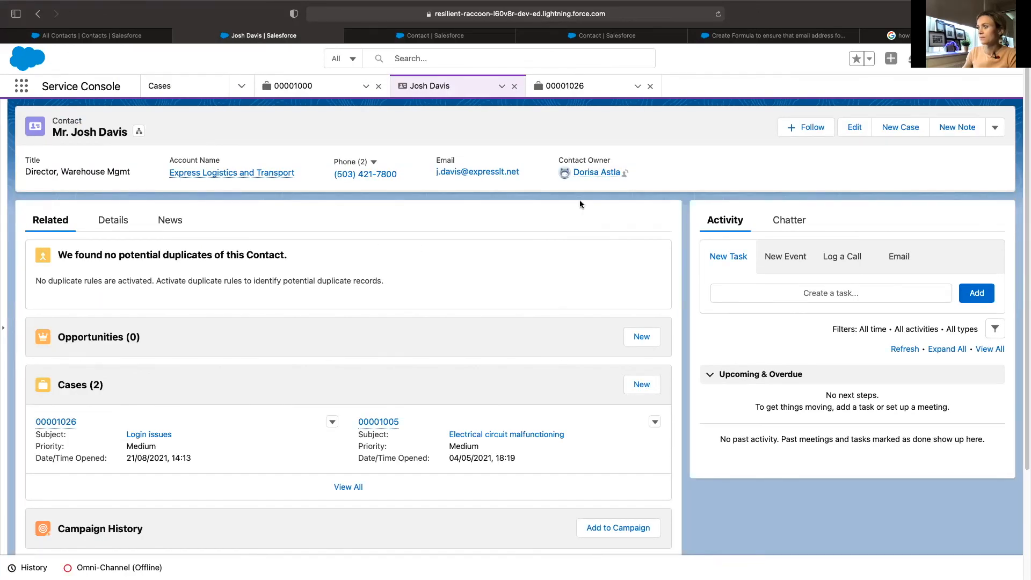
{"action": "left_click", "coordinate": [853, 126]}
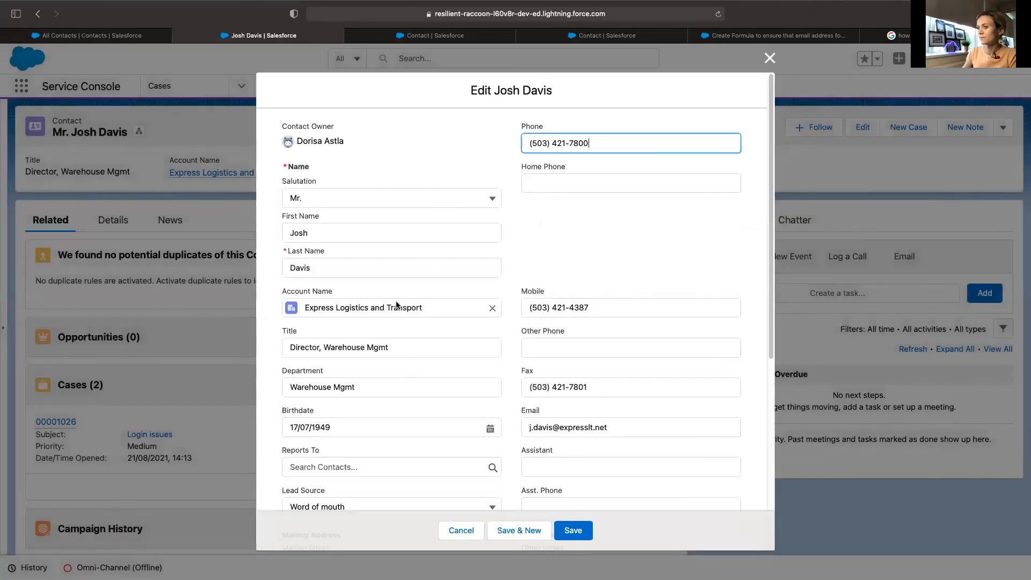
{"action": "mouse_move", "coordinate": [631, 419]}
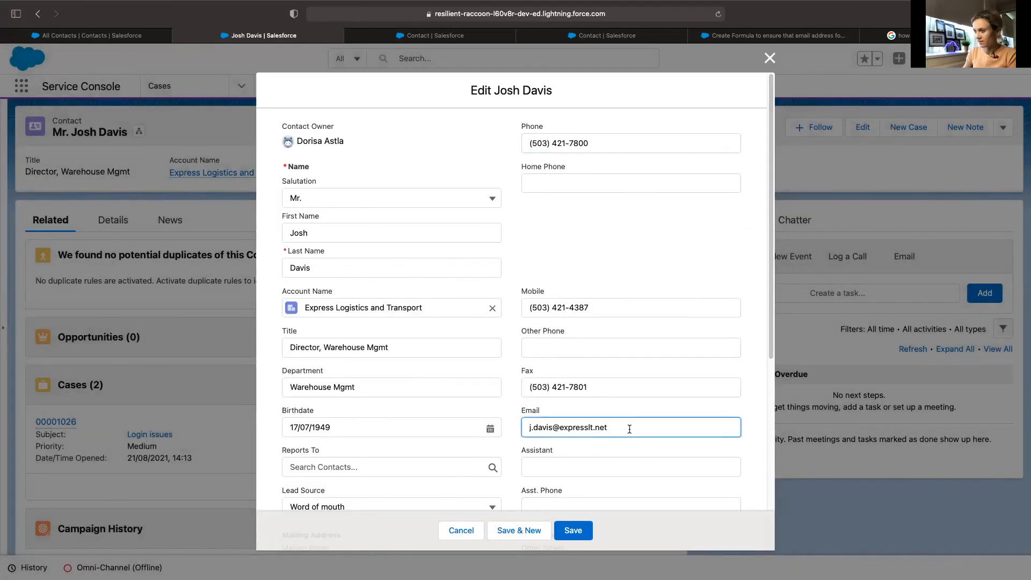
{"action": "type", "text": ".europe"}
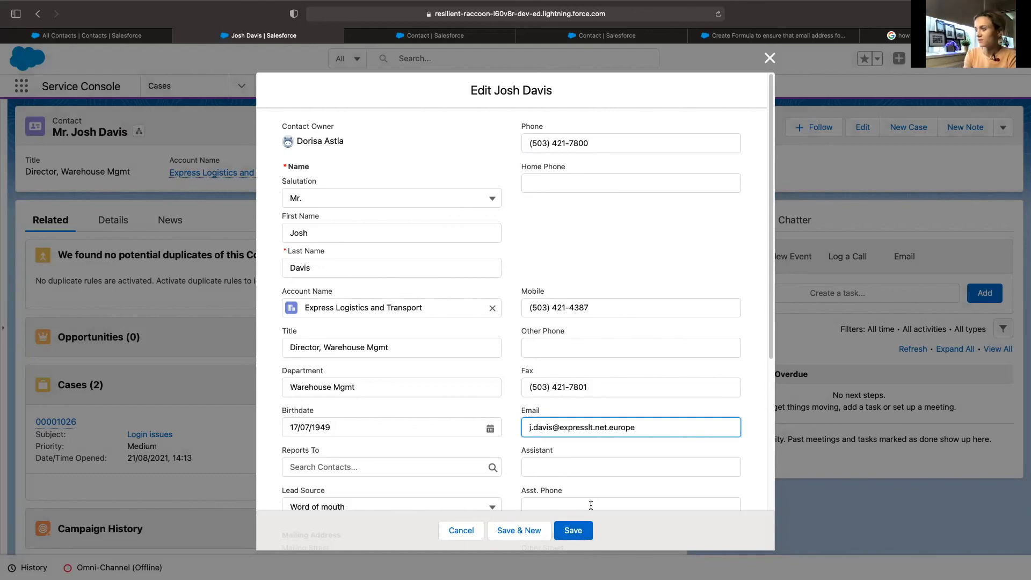
{"action": "left_click", "coordinate": [572, 530]}
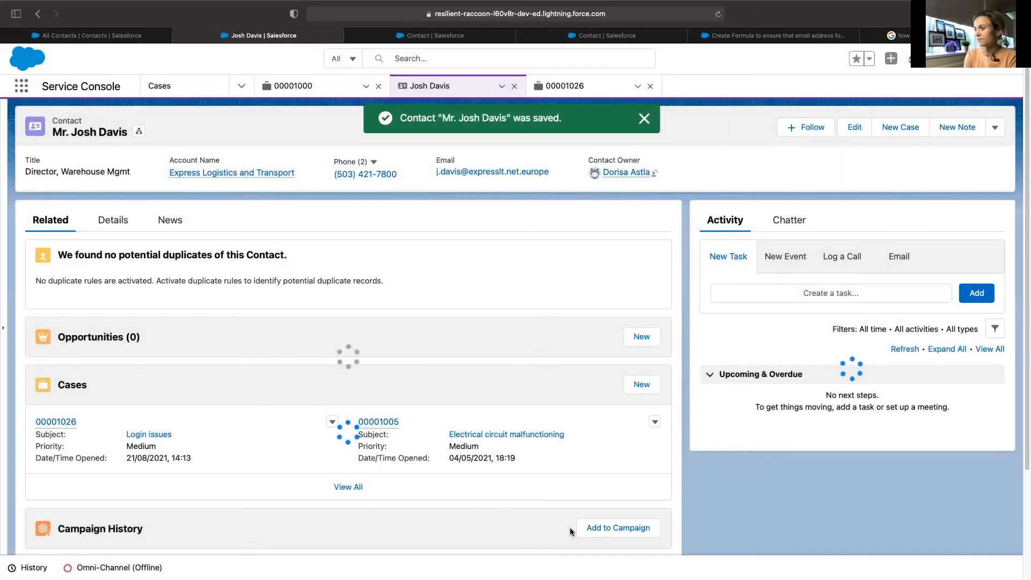